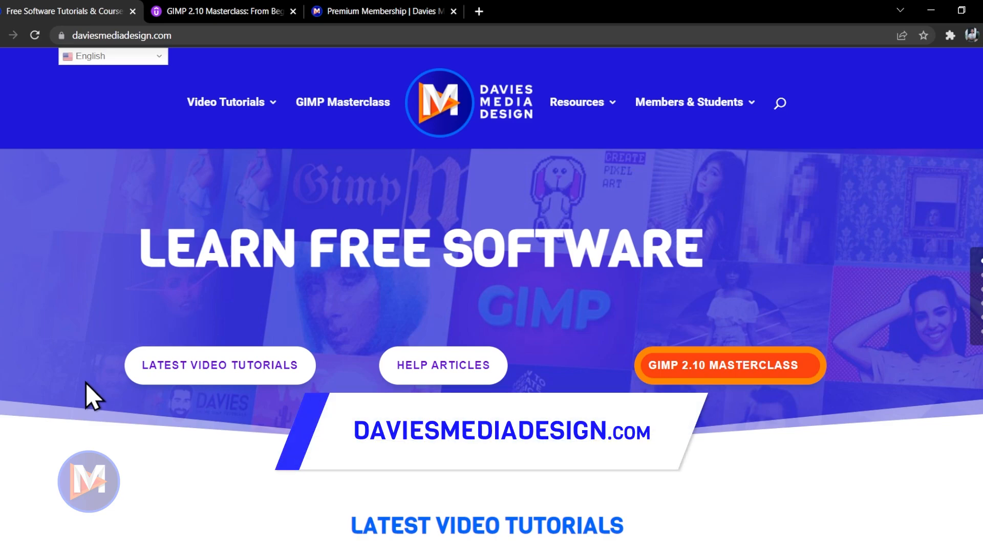
- Switch Chrome to the GIMP 2.10 Masterclass tab showing the Udemy course page
click(226, 12)
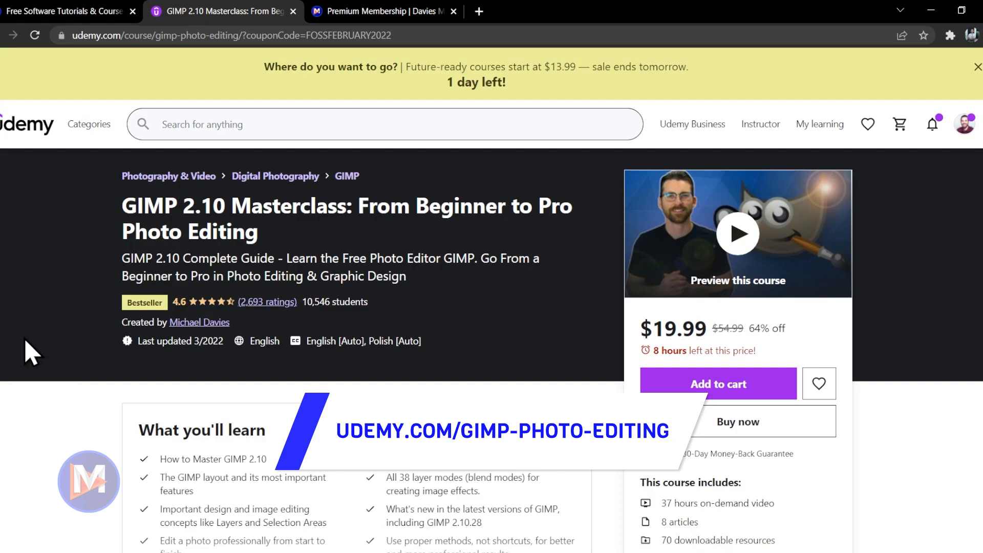
click(381, 11)
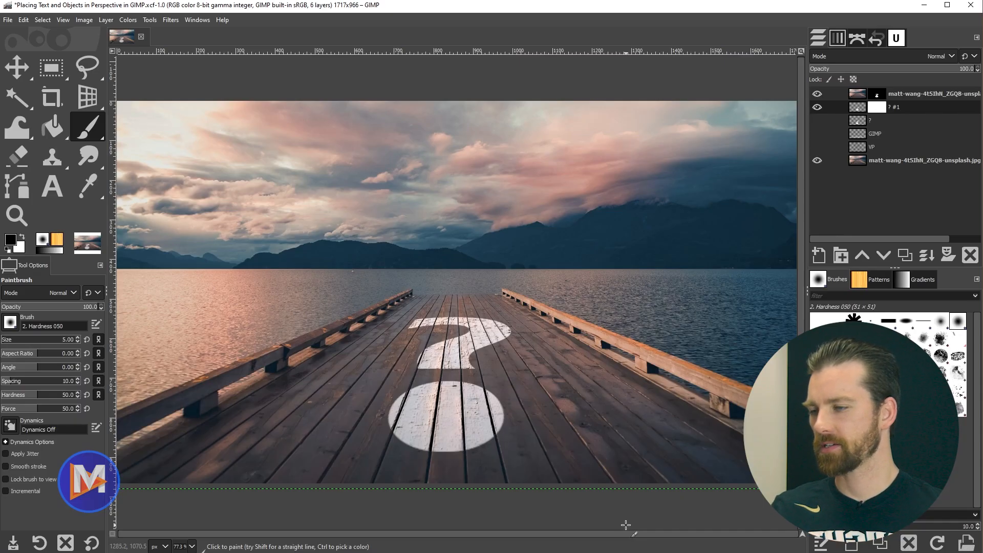
mouse_move(453, 364)
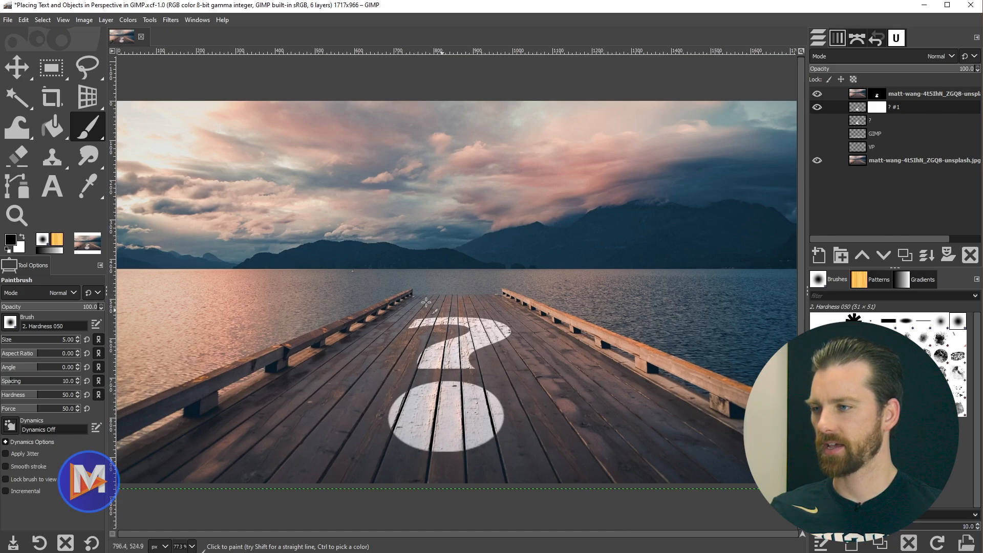
mouse_move(688, 348)
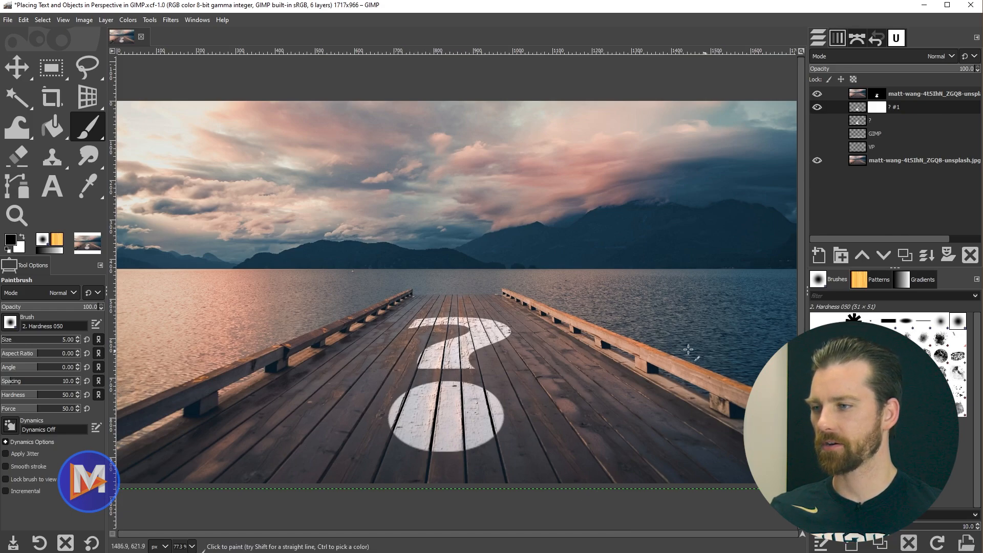
mouse_move(467, 363)
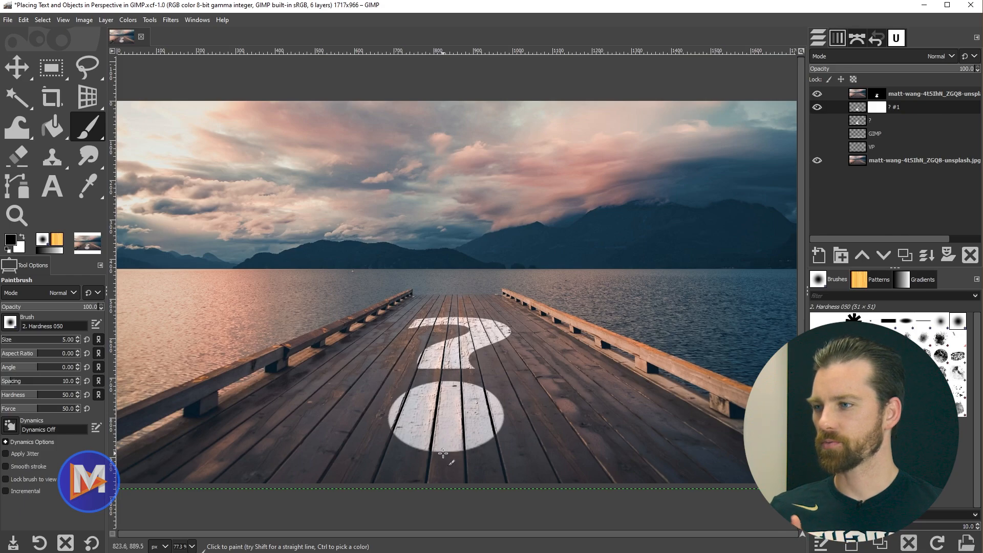
mouse_move(362, 247)
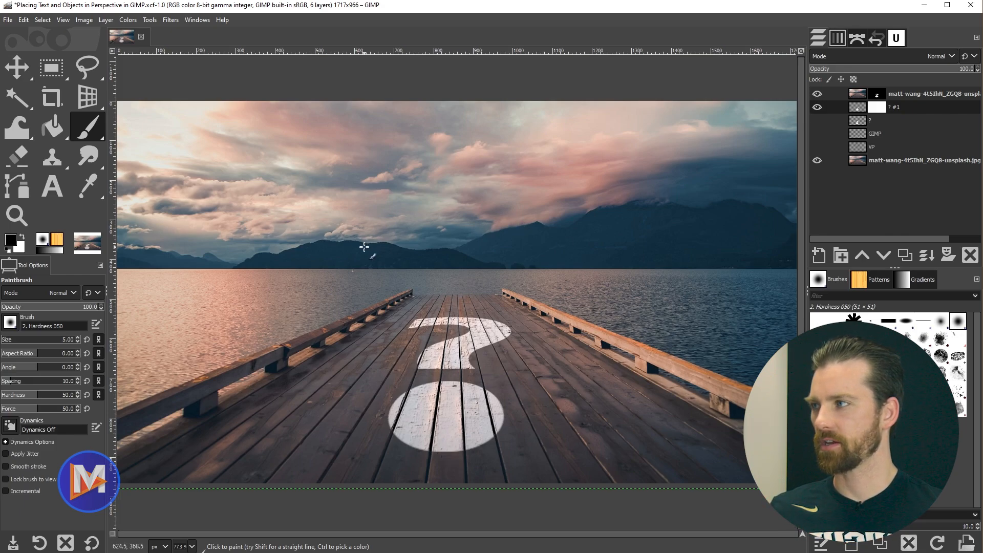
- Reopen the recent pier JPG and convert it to GIMP's built-in sRGB profile
click(7, 20)
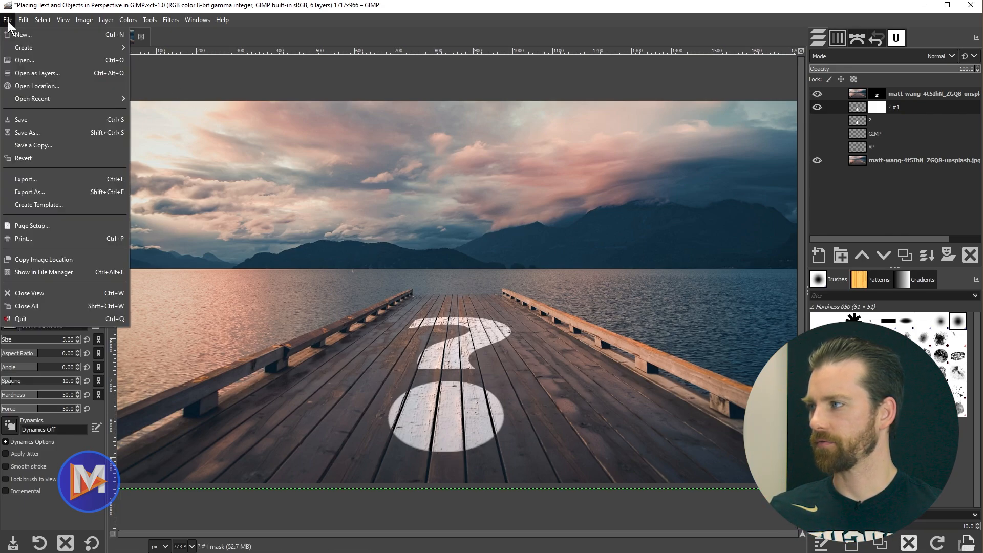
mouse_move(24, 61)
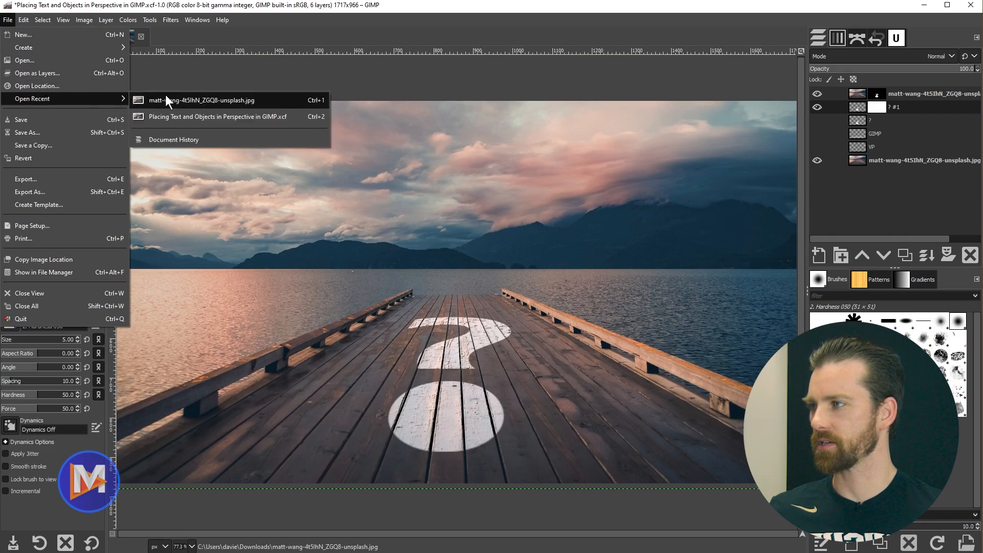
click(197, 100)
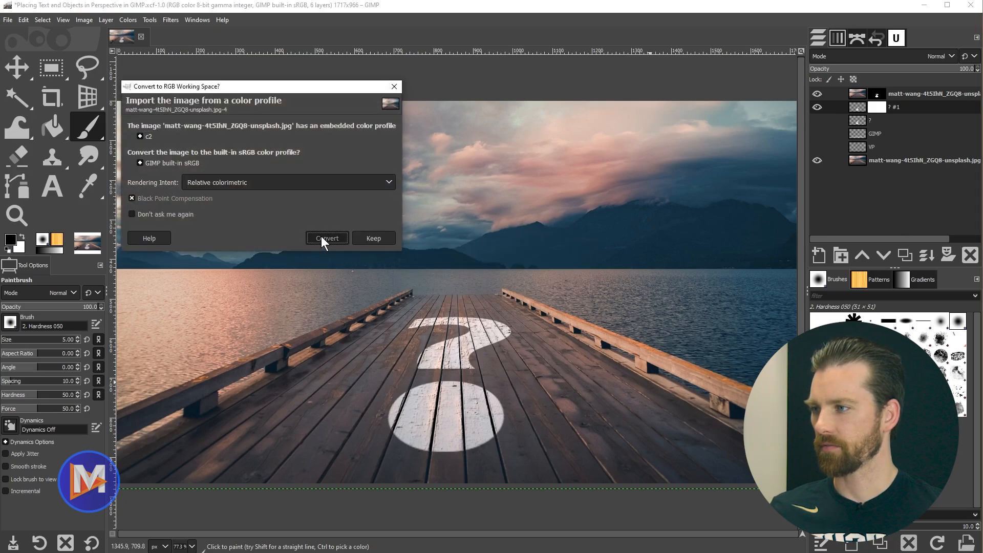
click(326, 238)
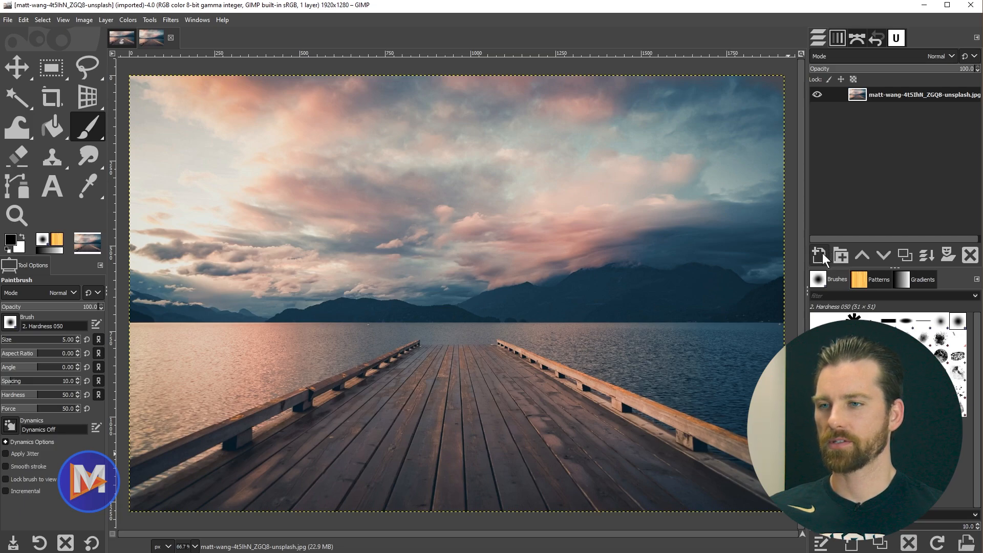
- Add a new layer named 'VP' filled with transparency
click(818, 255)
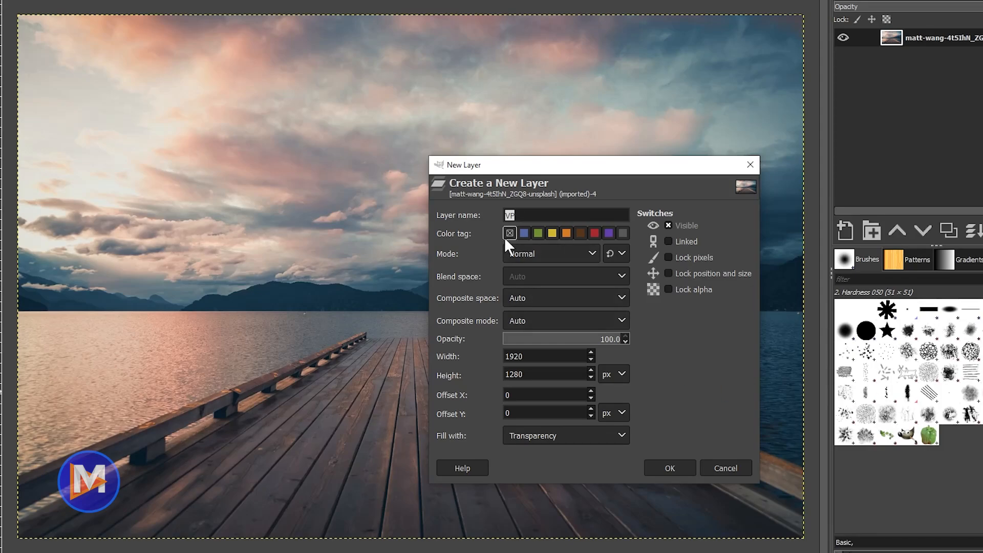
mouse_move(734, 195)
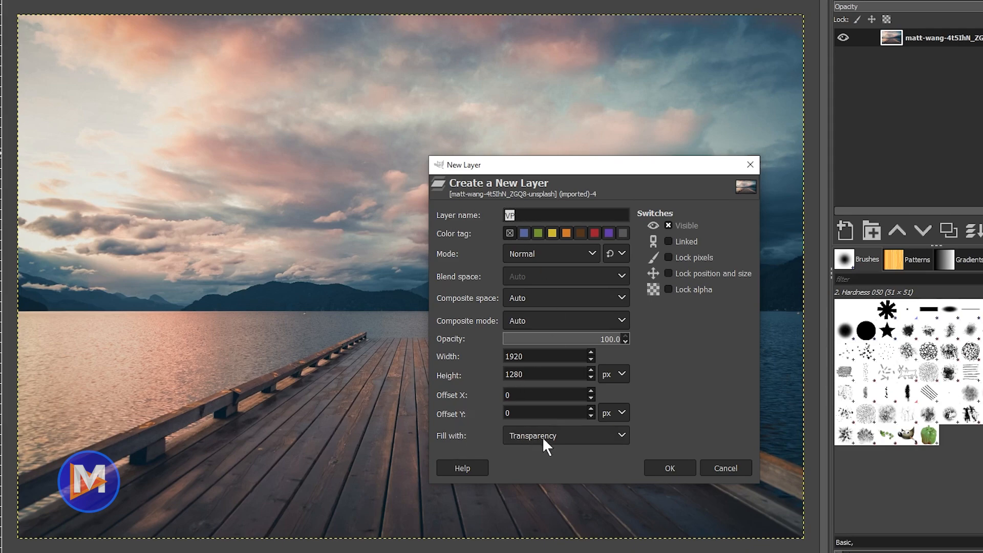
click(670, 467)
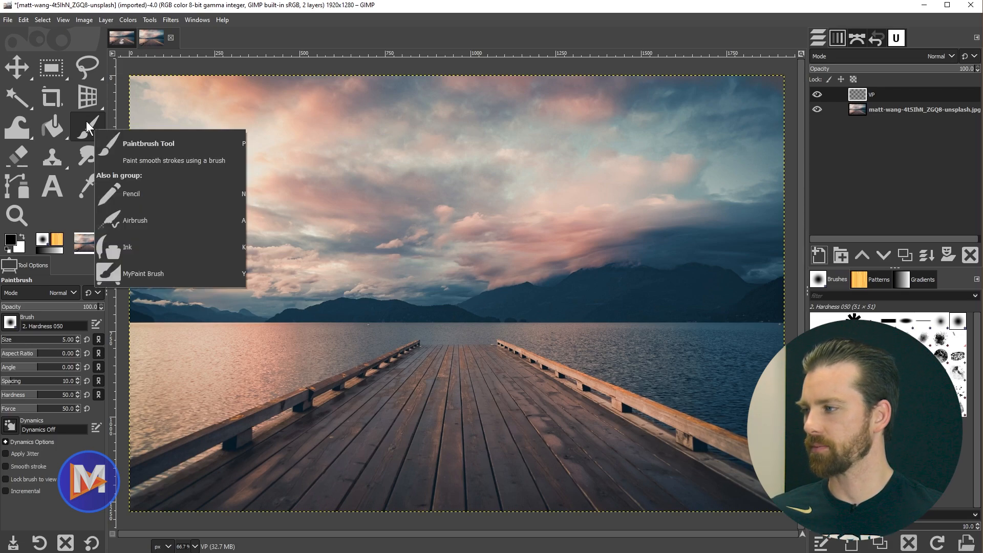
- Paint a straight white line along the pier edge with a hard Paintbrush
click(87, 126)
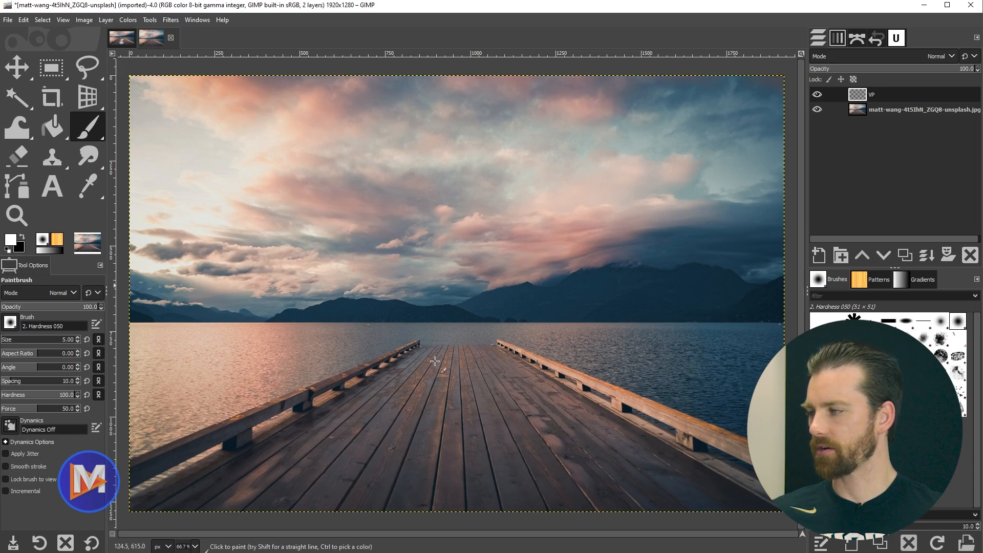
mouse_move(381, 425)
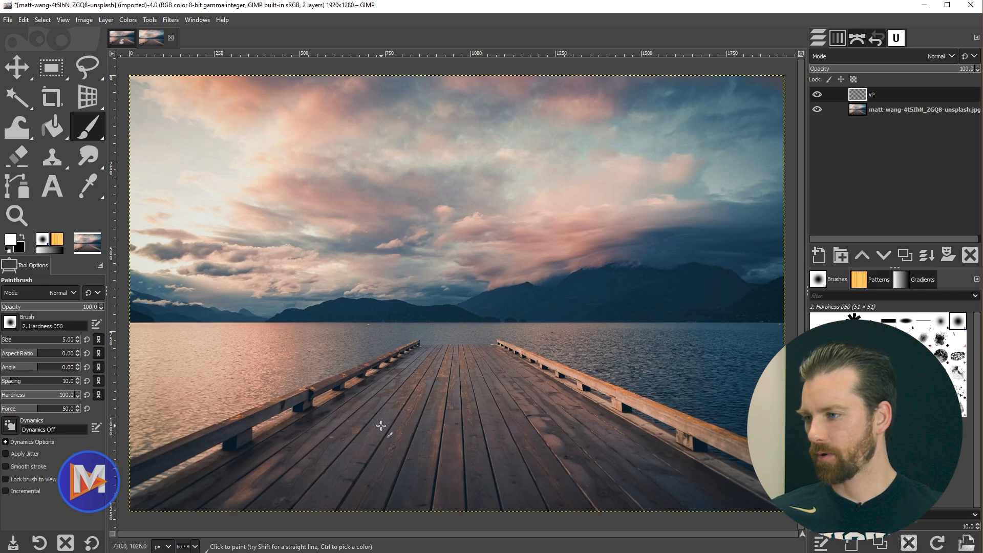
mouse_move(365, 403)
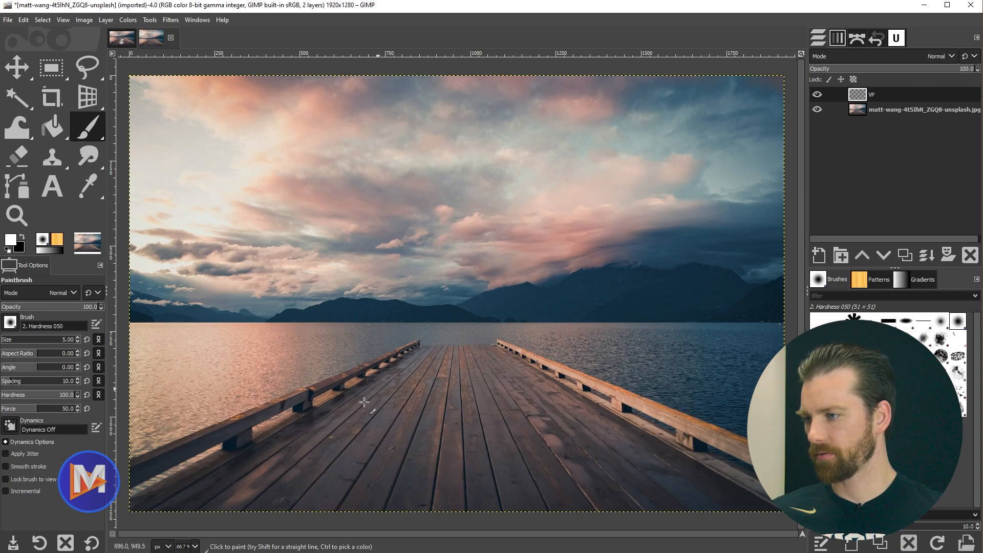
mouse_move(236, 512)
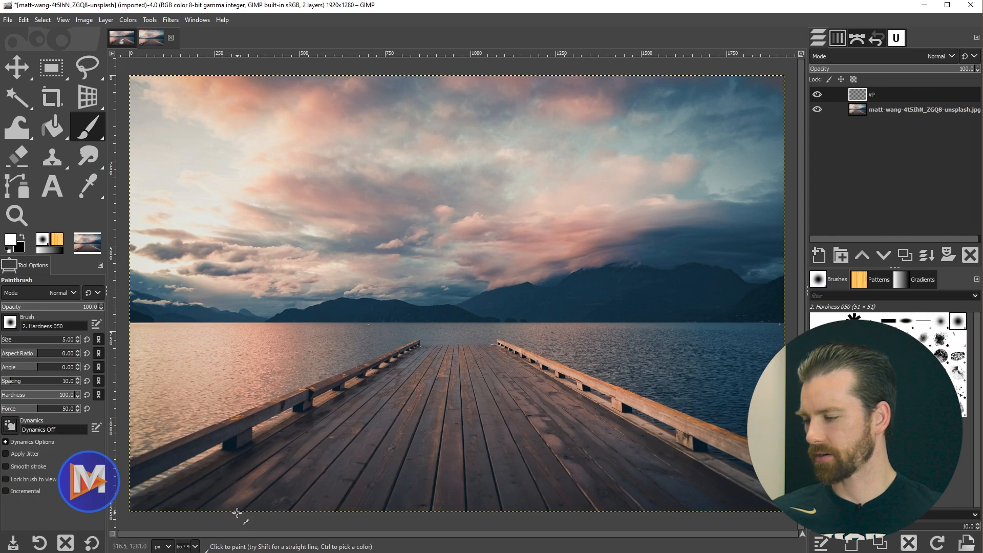
mouse_move(431, 345)
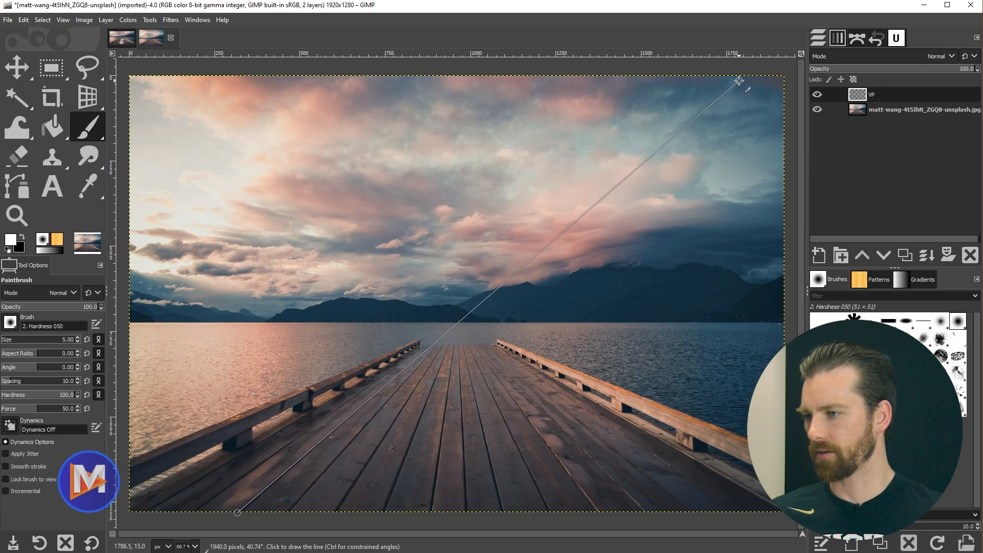
click(737, 82)
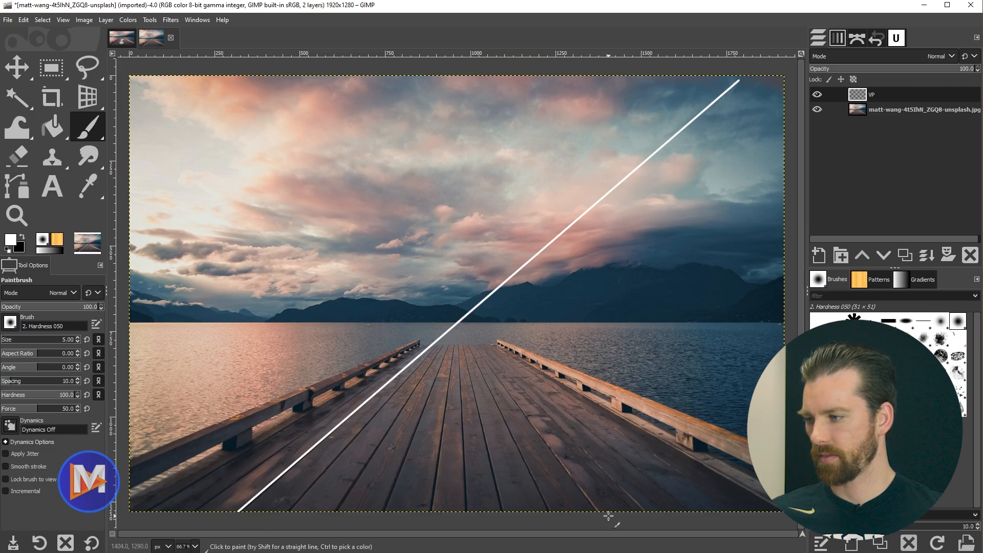
mouse_move(647, 524)
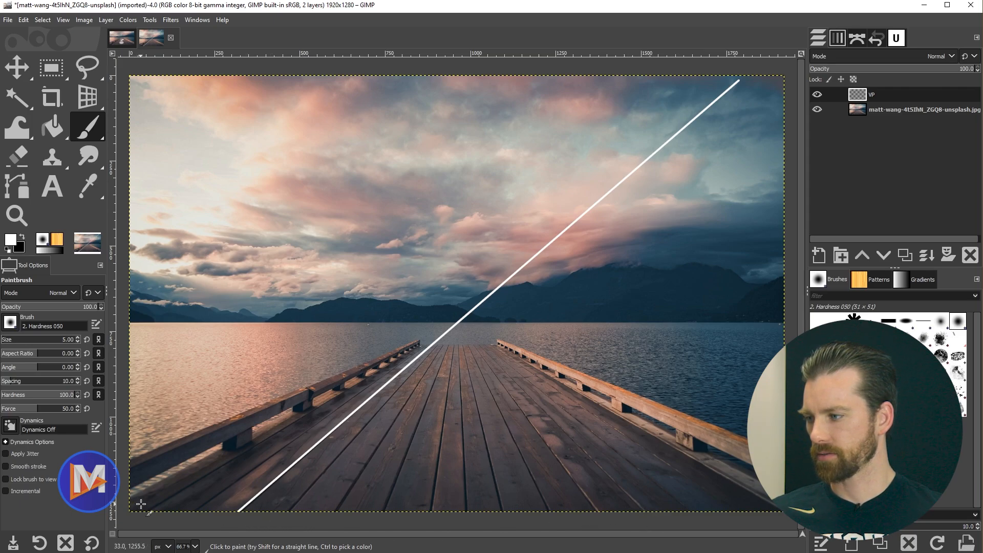
mouse_move(682, 521)
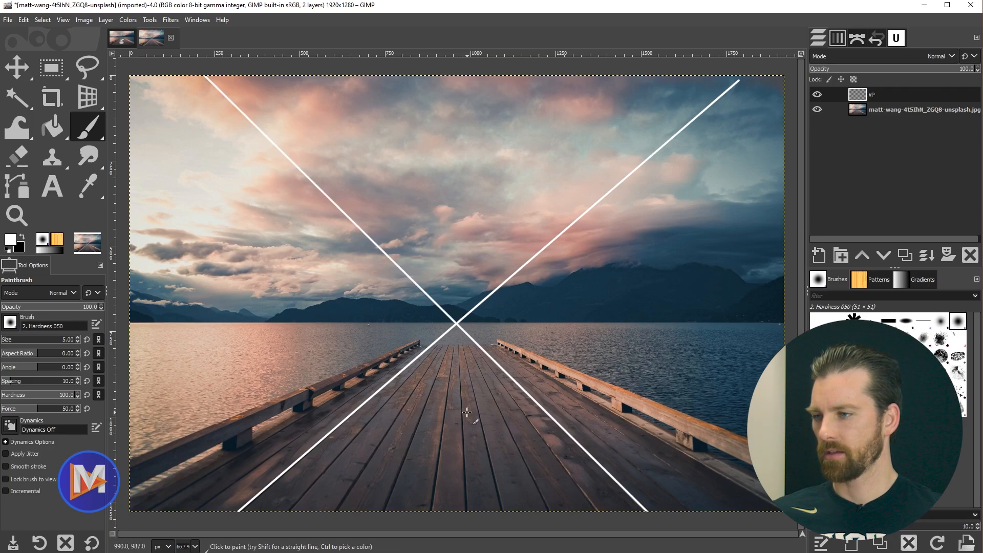
mouse_move(457, 309)
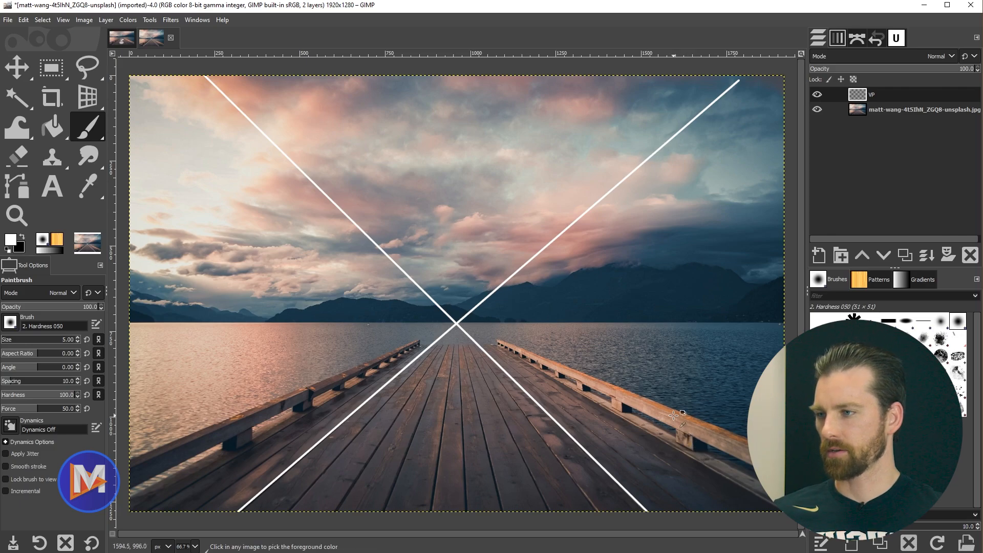
mouse_move(454, 324)
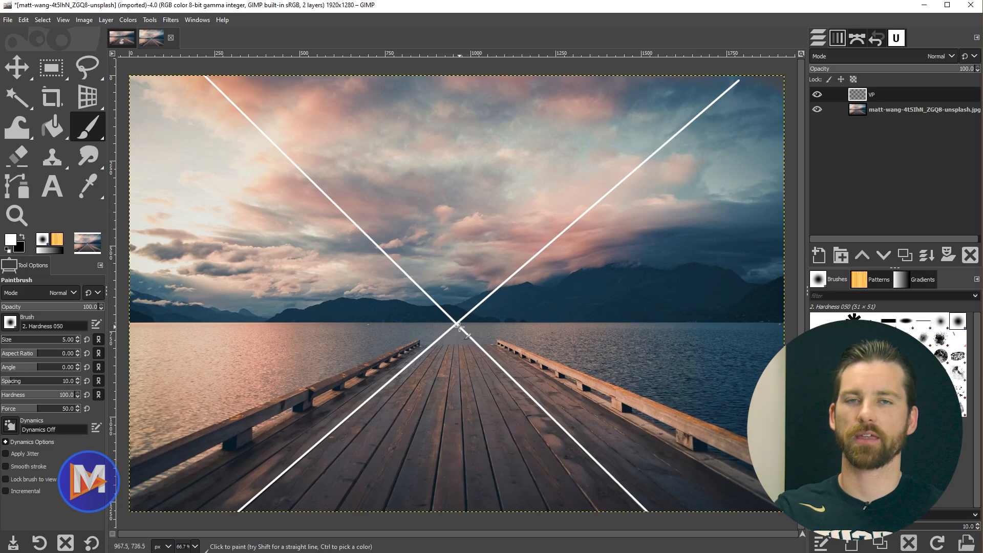
mouse_move(464, 329)
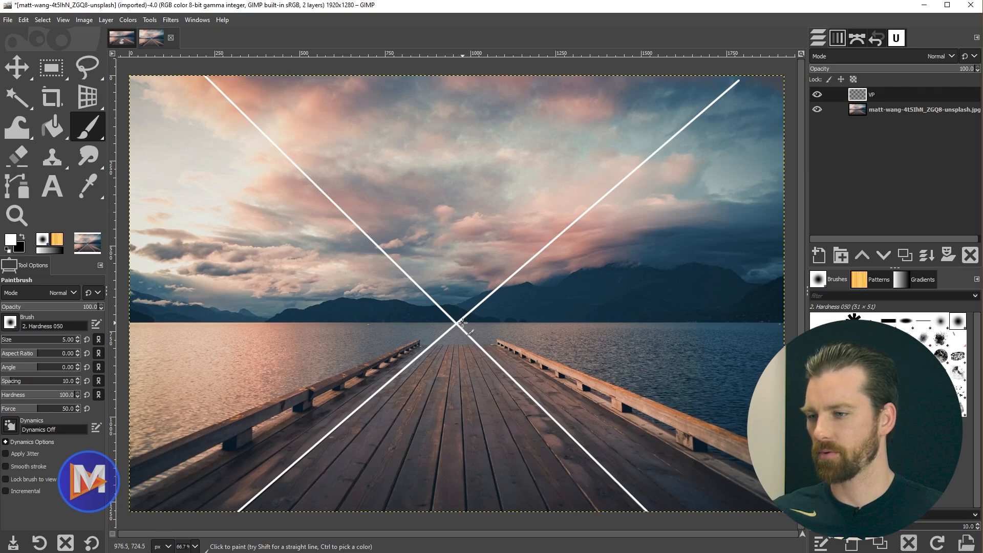
mouse_move(147, 268)
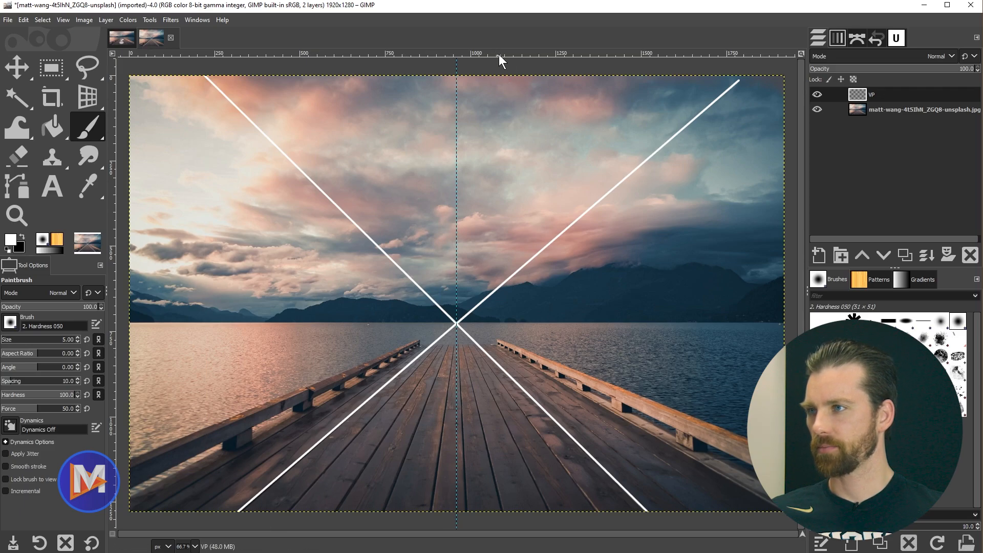
- Drag guides to the white lines' crossing and align them precisely there
drag(502, 59, 514, 324)
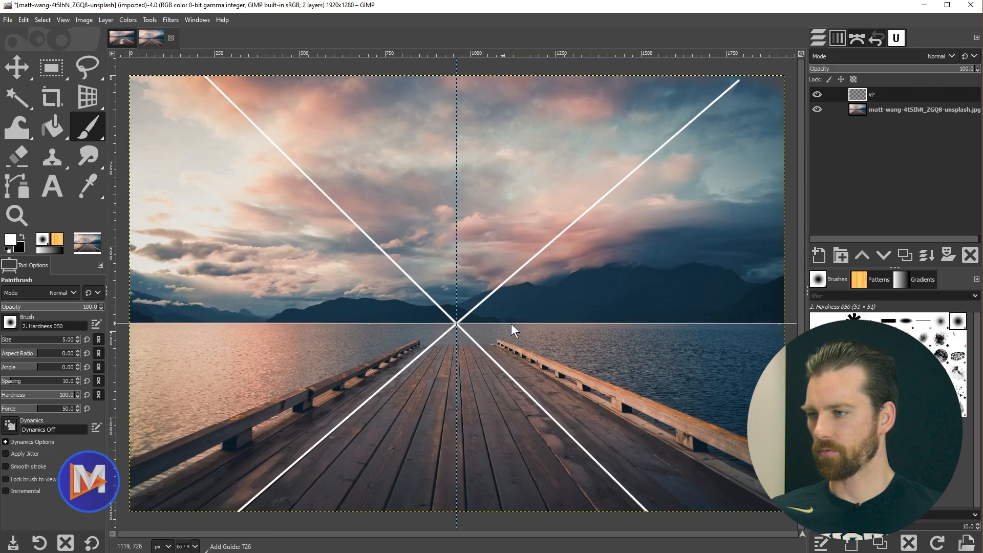
click(16, 68)
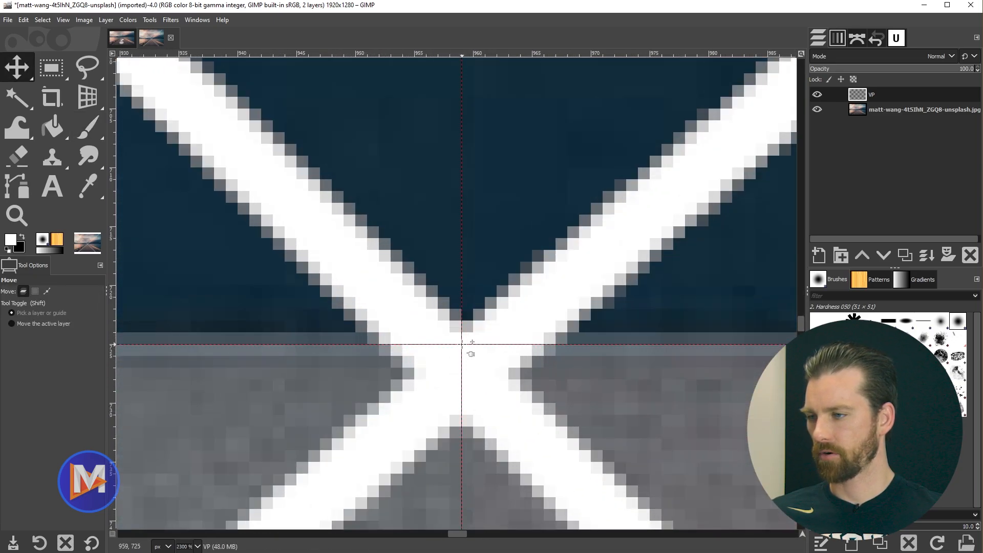
drag(471, 342, 463, 379)
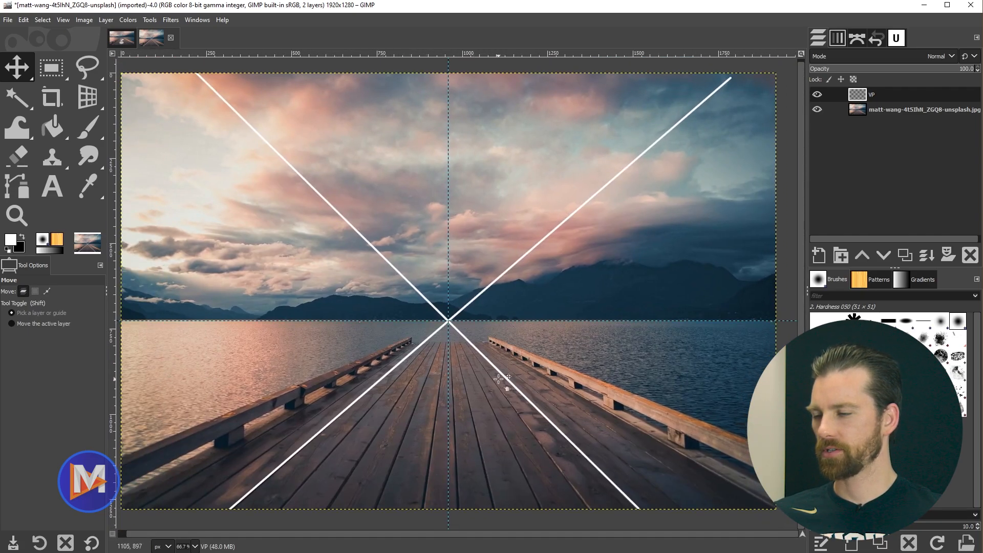
- Type a white '?' on the pier in Ebrima Bold, sized 750 px
click(52, 185)
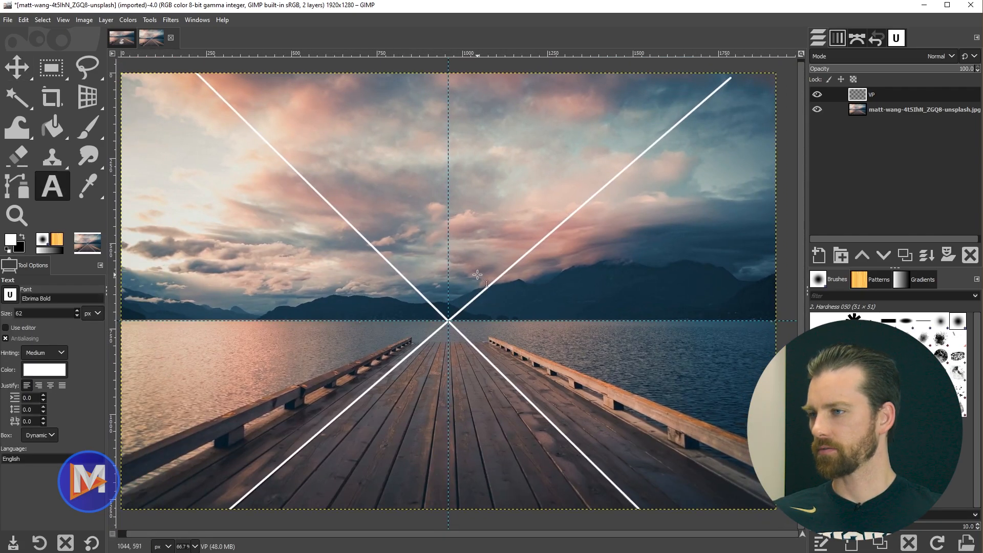
mouse_move(52, 186)
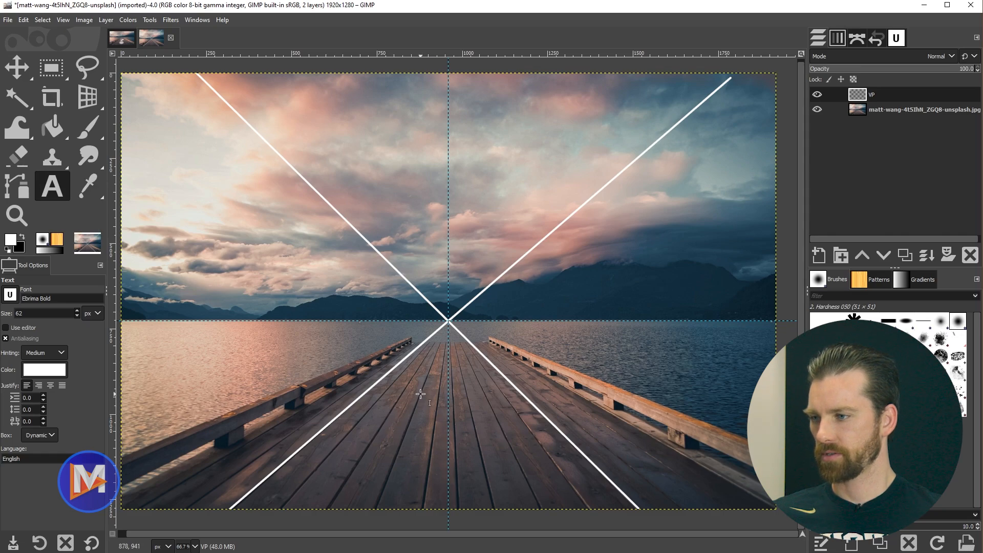
click(420, 394)
text(?)
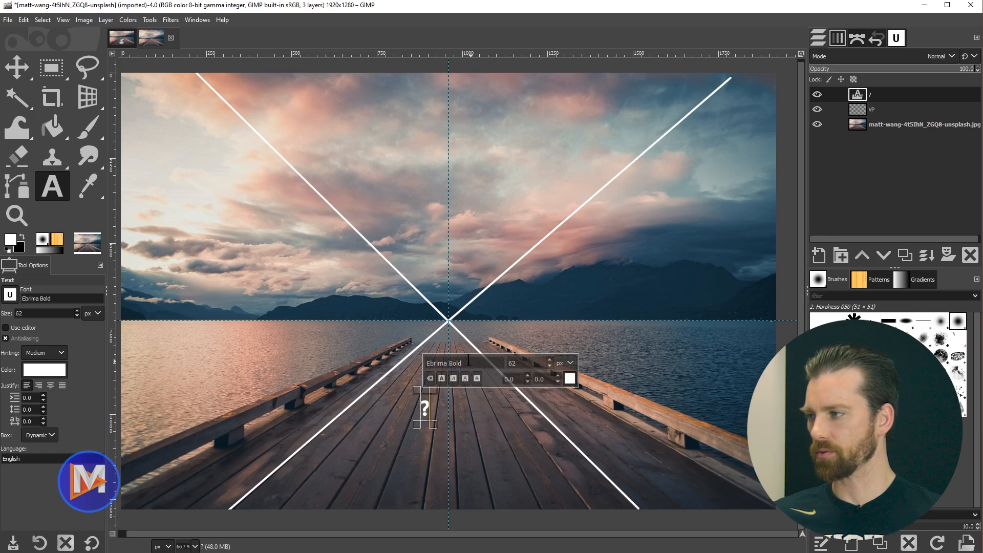
click(10, 296)
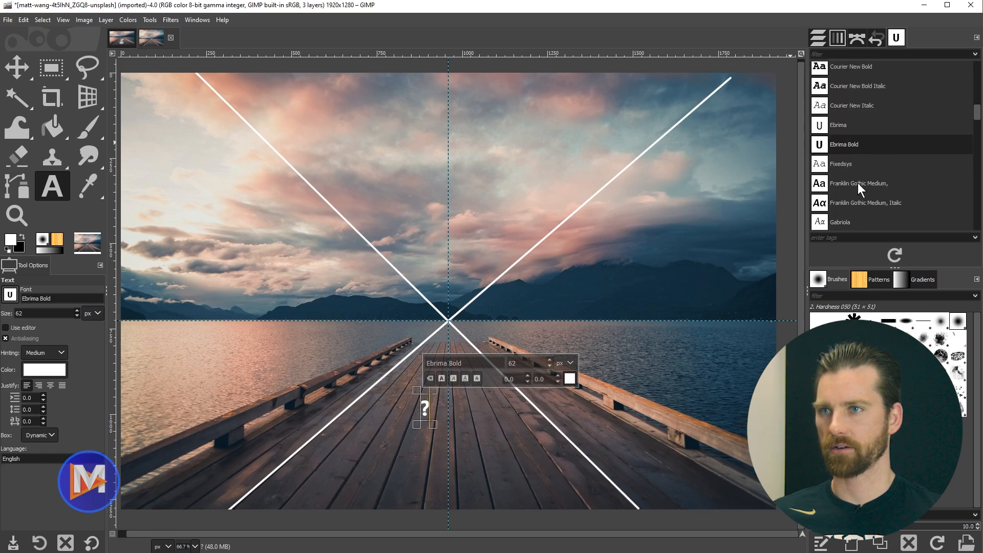
click(816, 37)
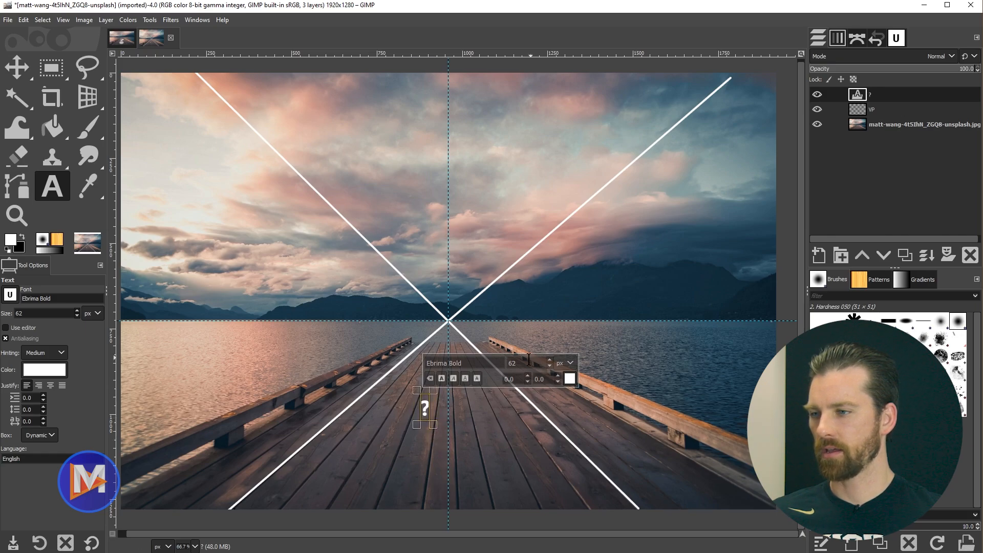
text(50)
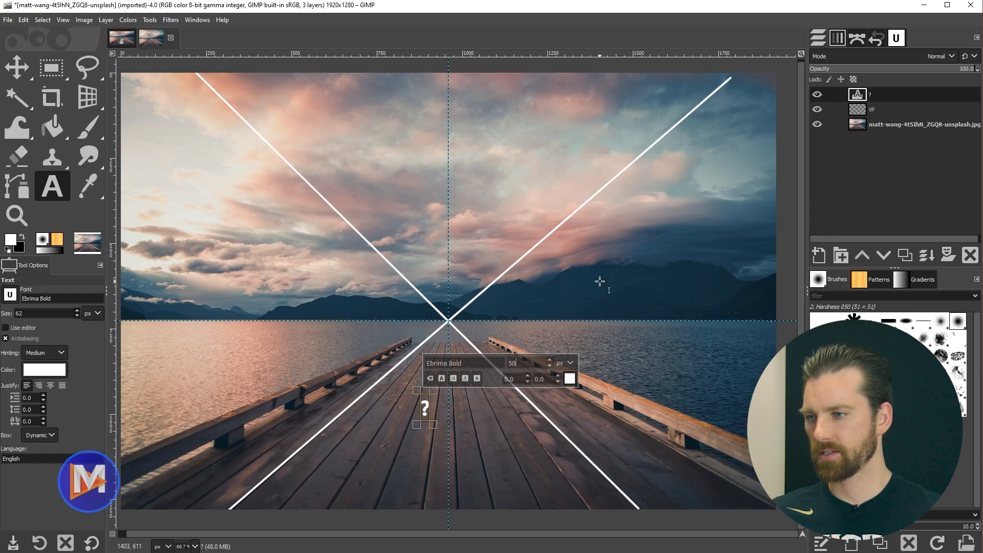
text(500)
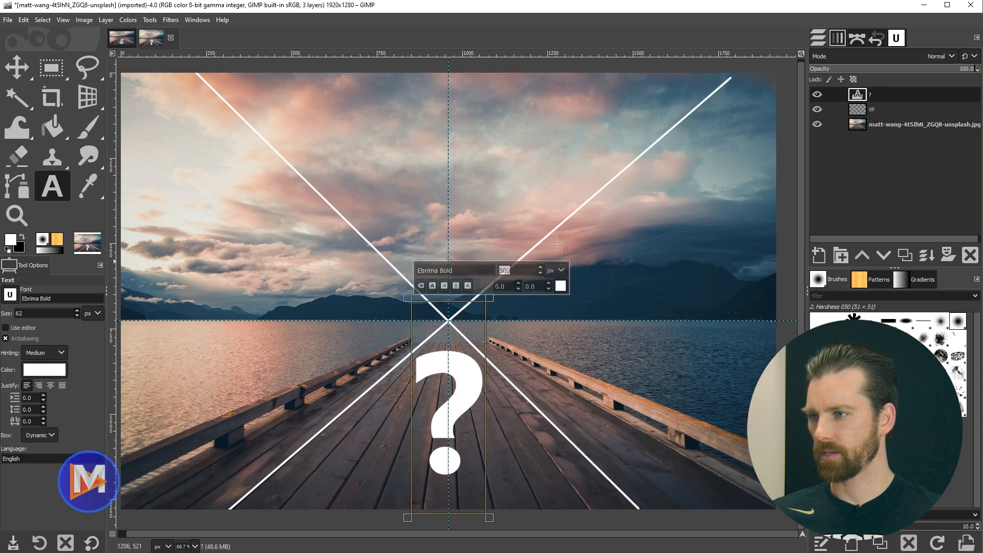
text(750)
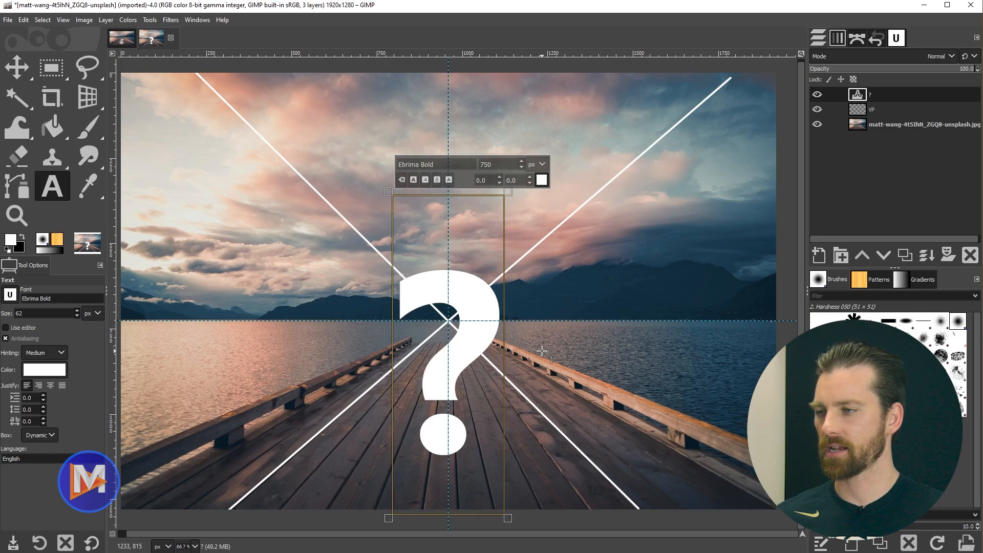
mouse_move(593, 343)
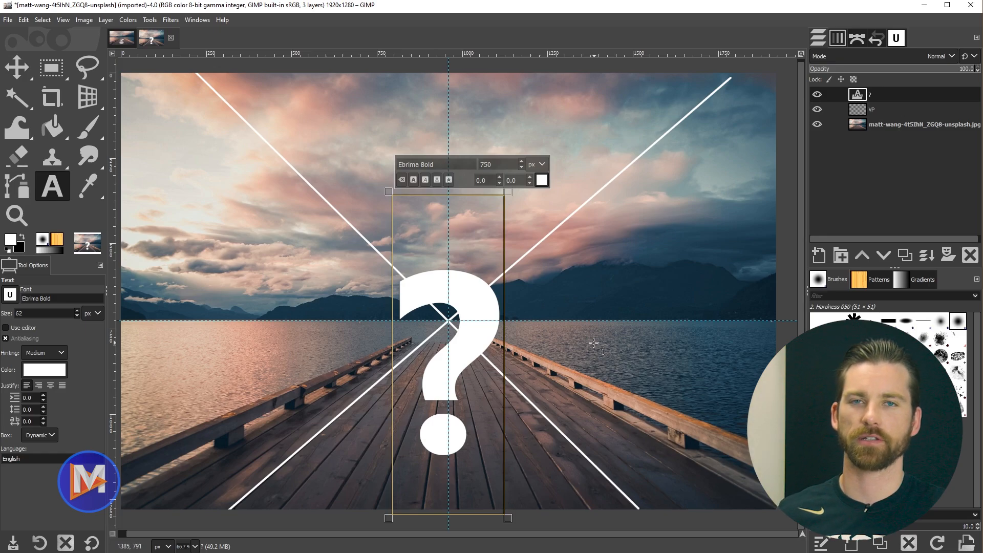
mouse_move(480, 335)
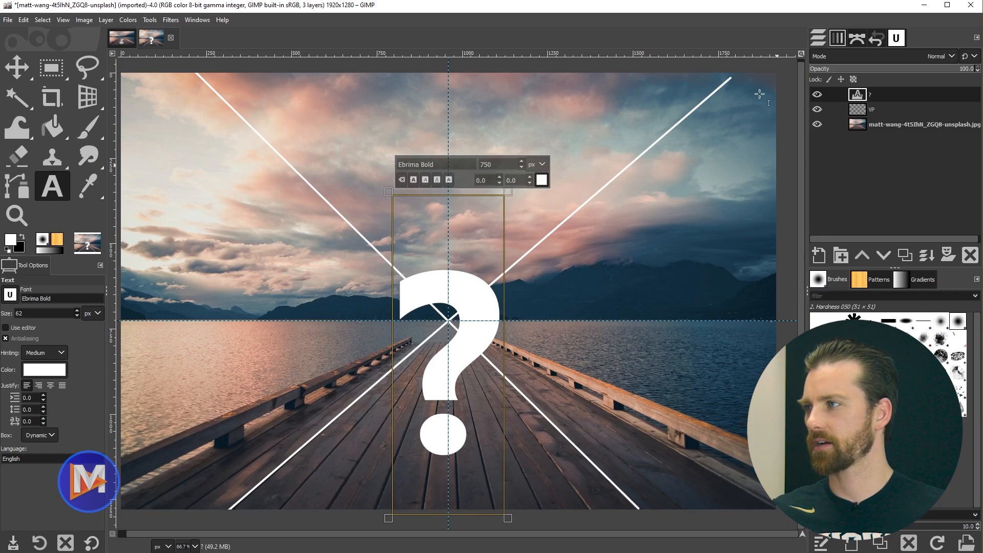
- Move the question mark up across the horizon and hide the VP layer
click(104, 20)
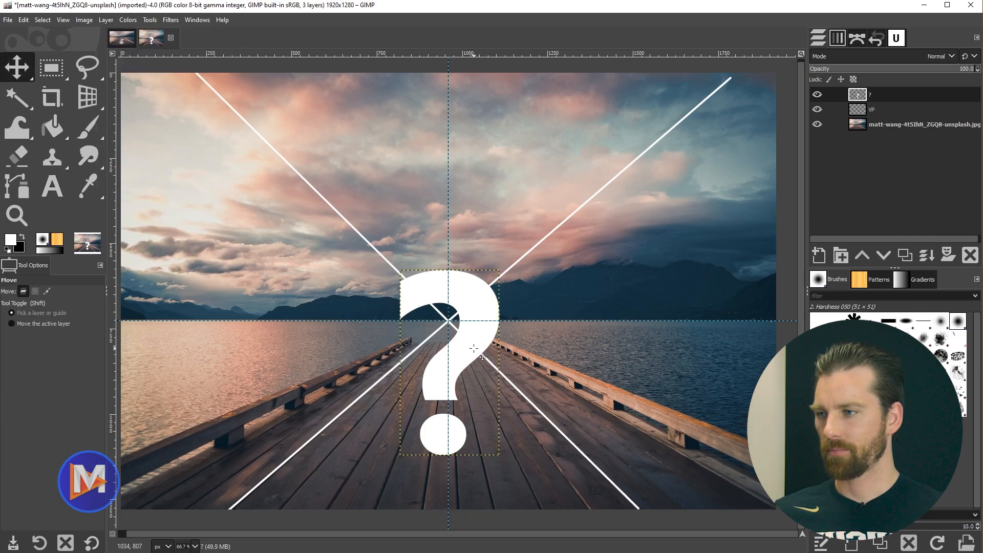
mouse_move(483, 353)
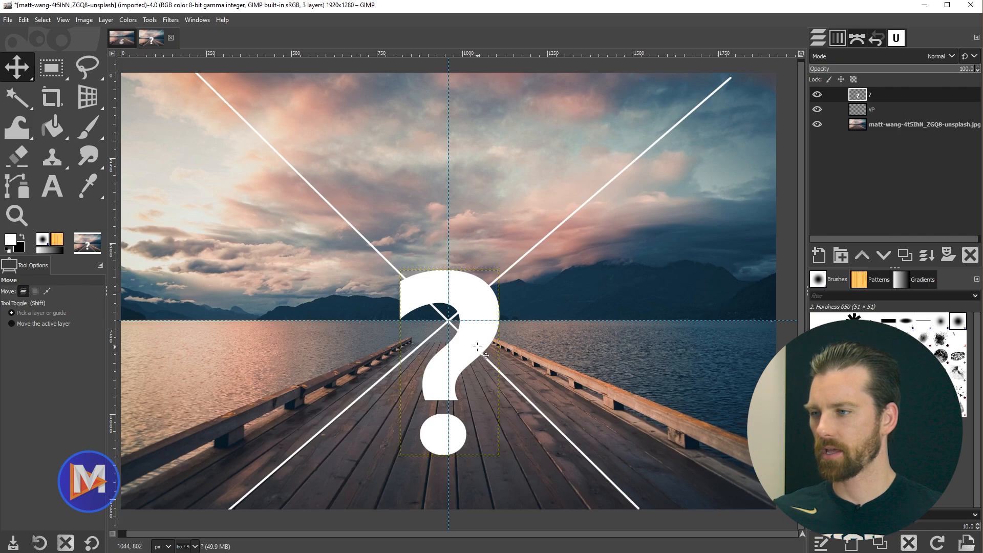
drag(486, 354, 482, 304)
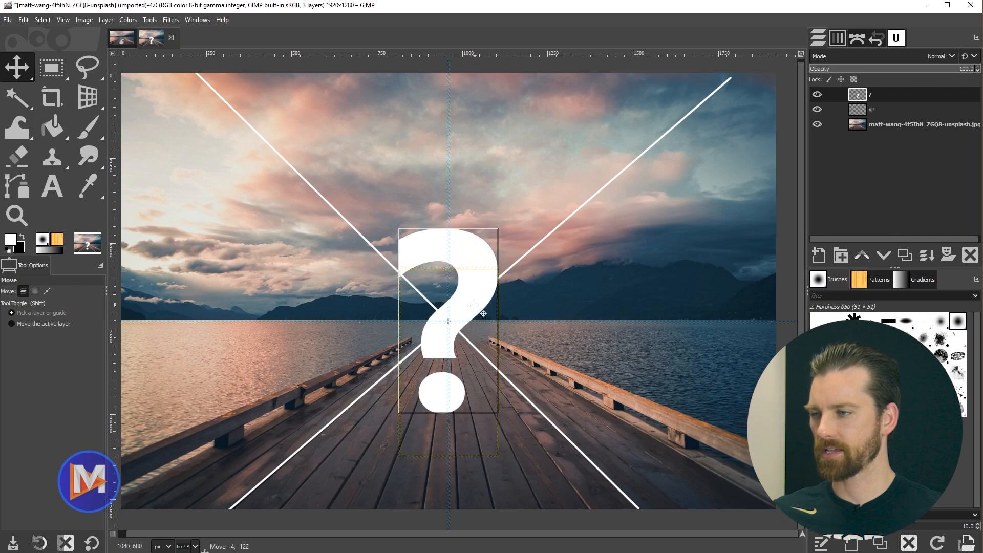
drag(473, 305, 495, 383)
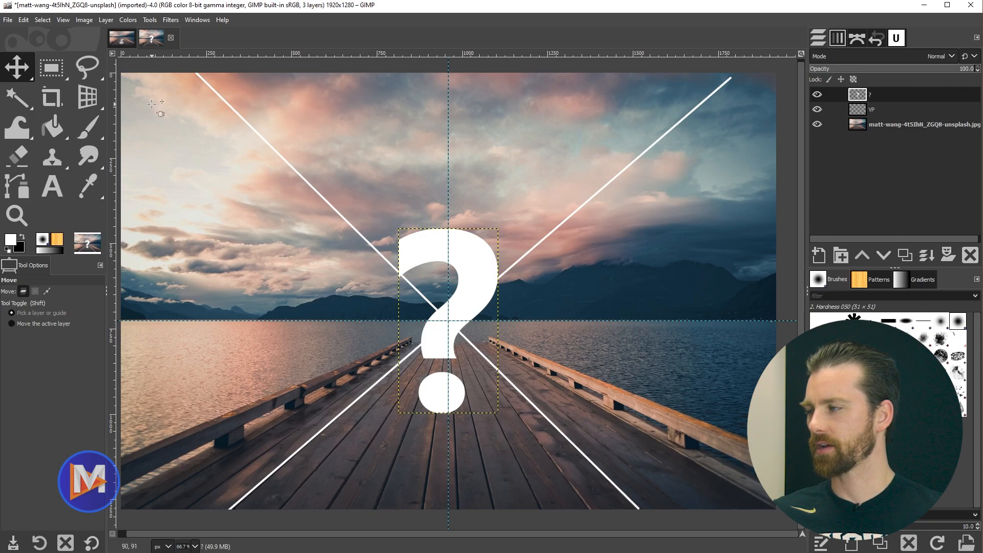
click(64, 20)
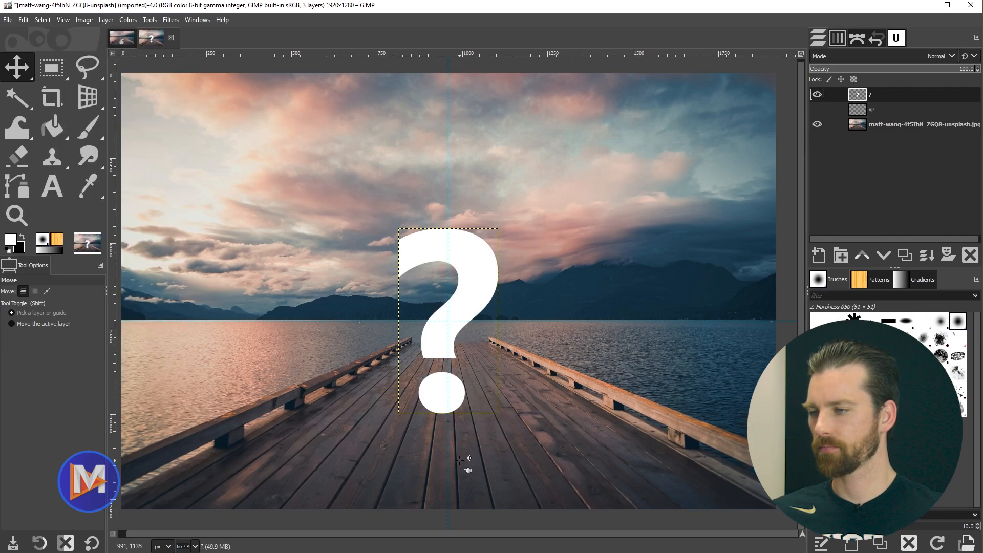
mouse_move(462, 289)
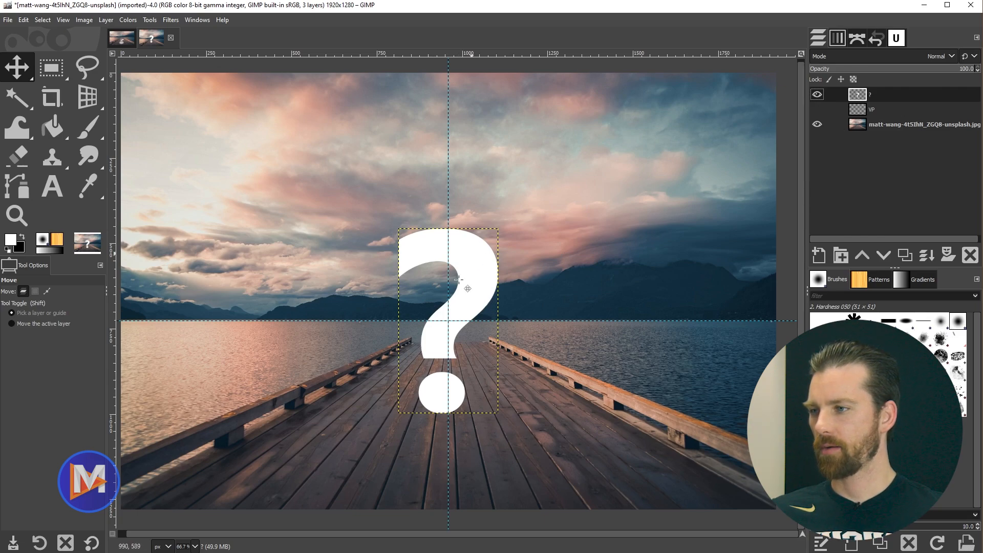
mouse_move(476, 319)
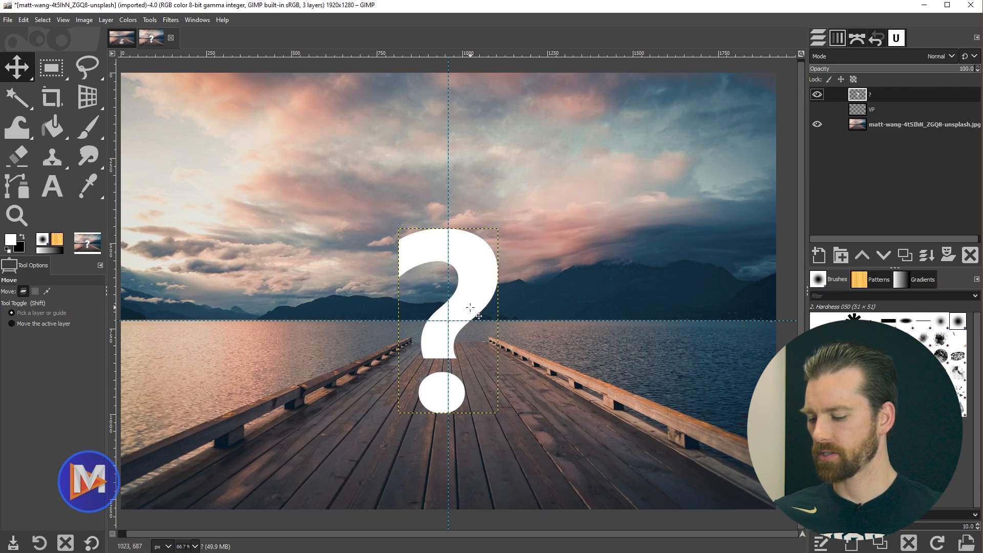
- Activate the 3D Transform tool on the question mark layer
click(87, 96)
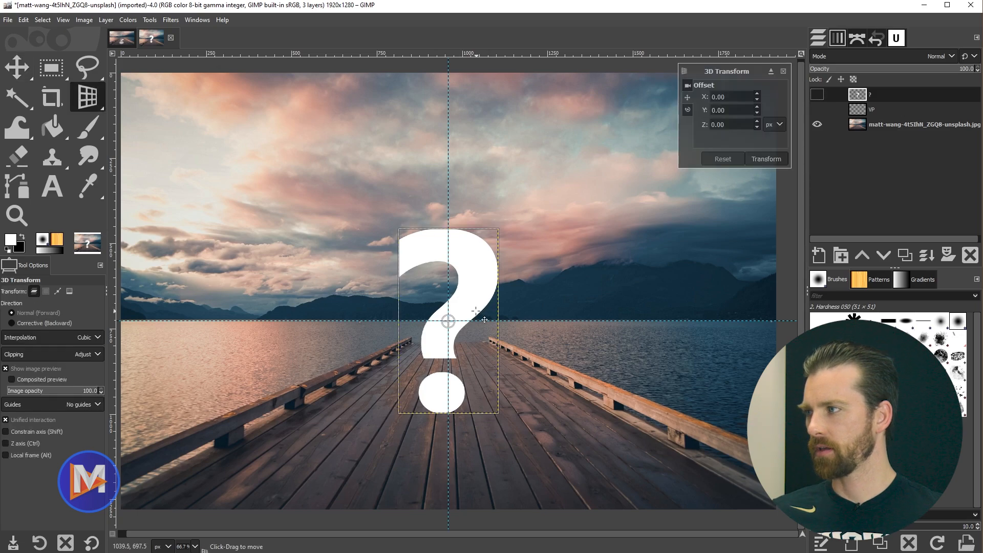
click(87, 96)
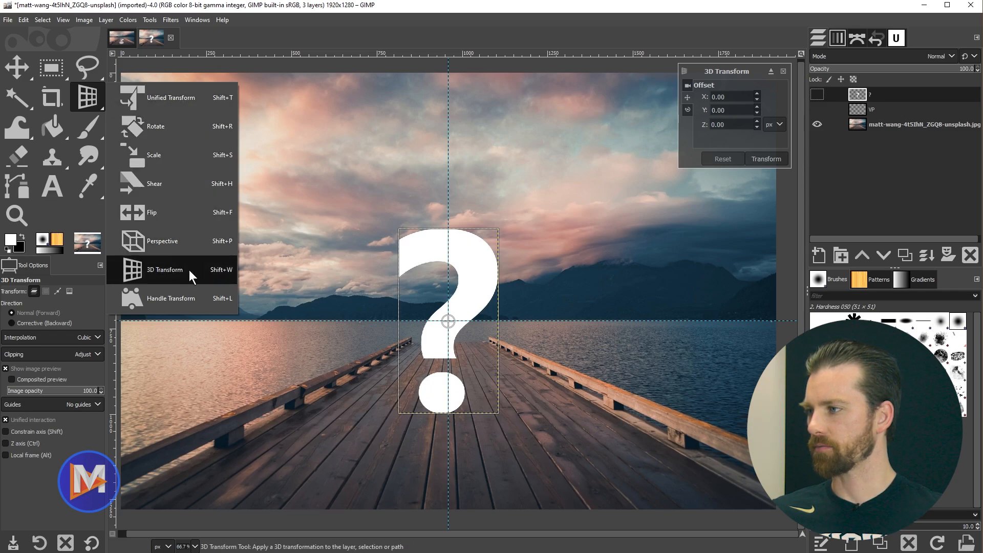
mouse_move(164, 272)
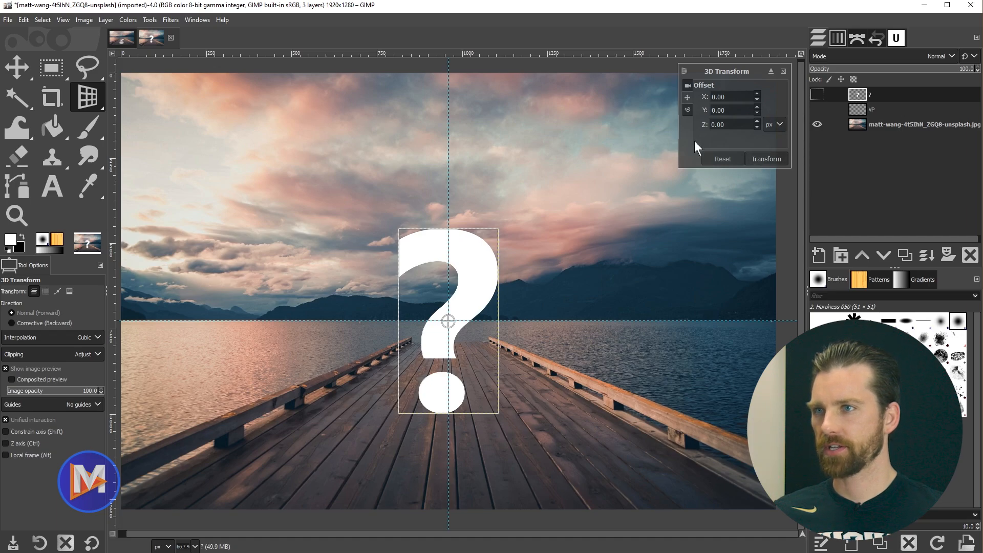
mouse_move(553, 268)
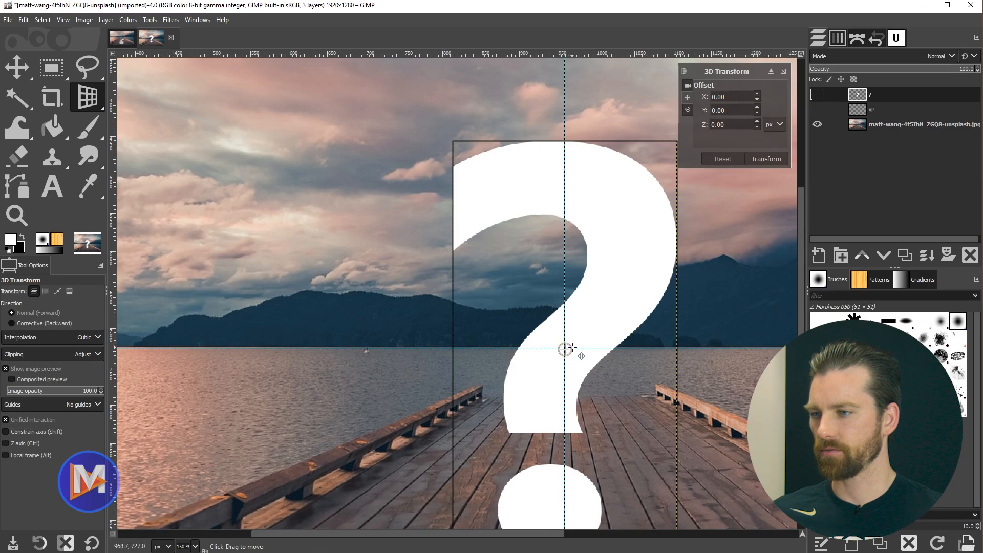
mouse_move(567, 362)
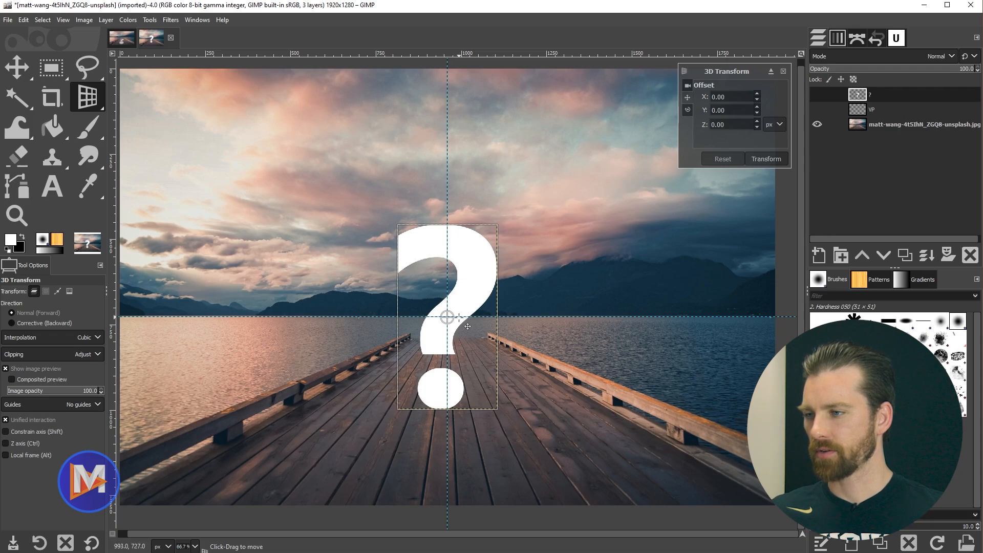
mouse_move(526, 320)
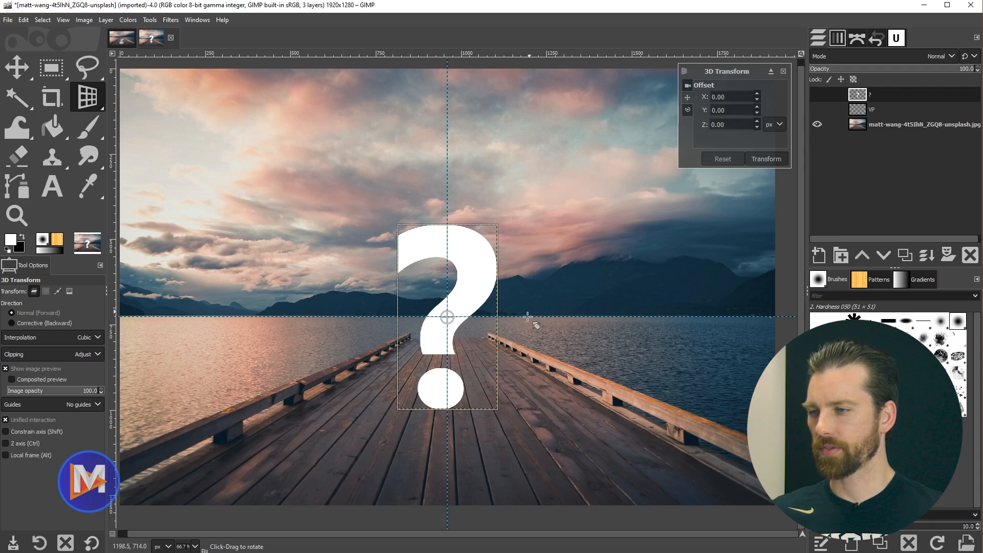
mouse_move(527, 325)
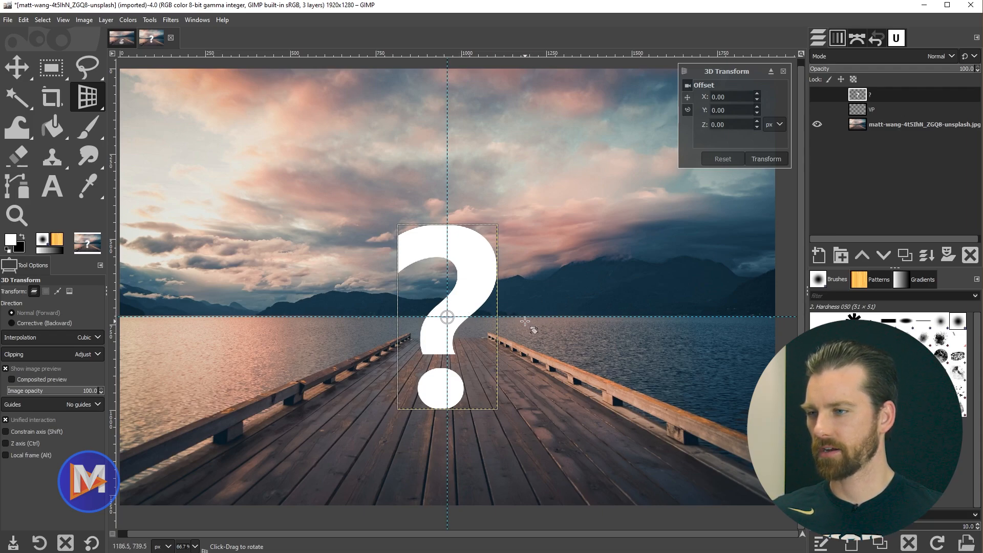
mouse_move(532, 325)
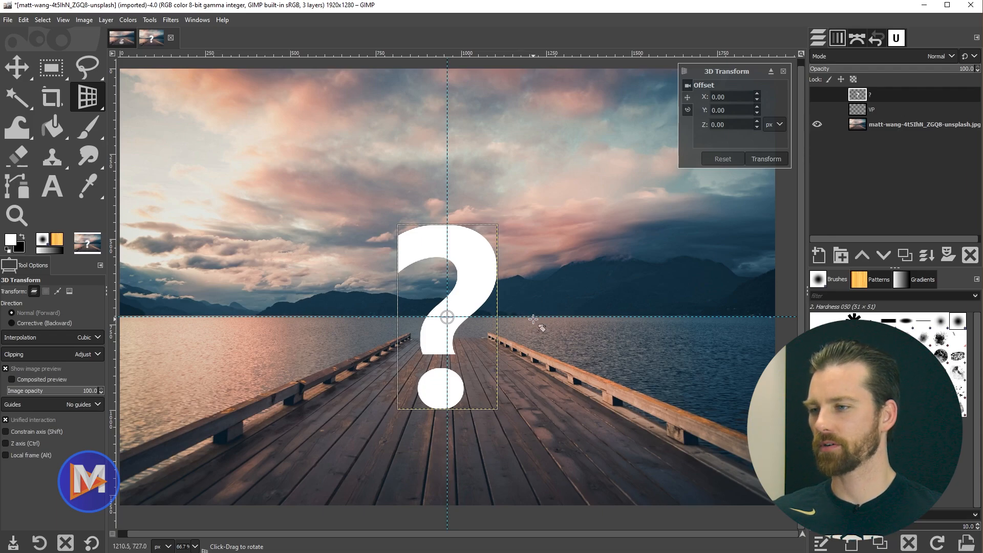
mouse_move(524, 323)
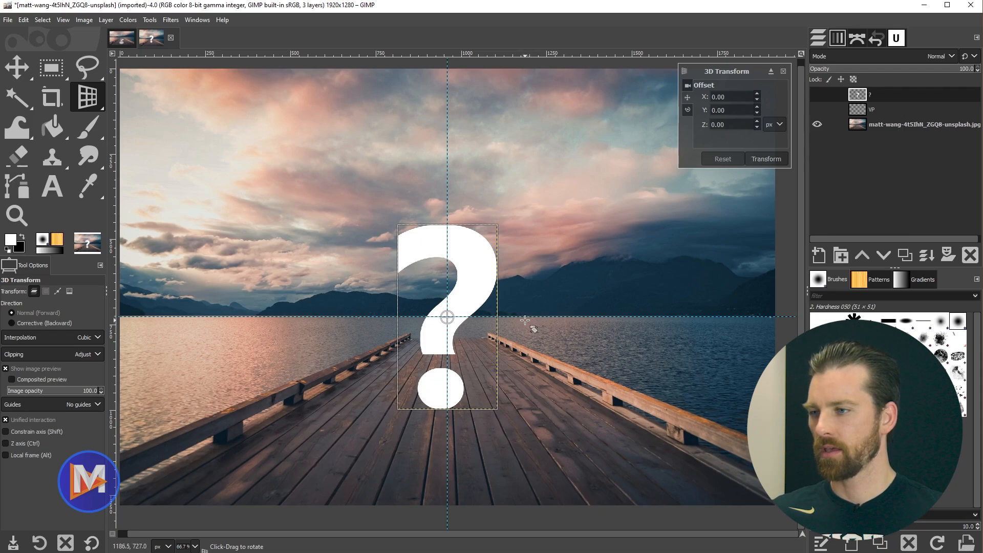
- Tilt the question mark back on a constrained axis and slide it onto the planks
click(5, 432)
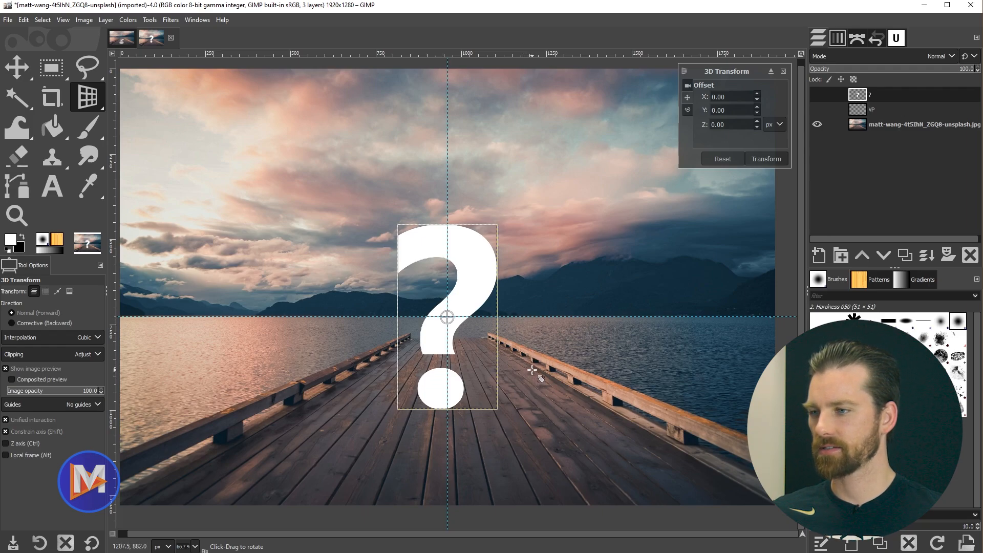
drag(538, 370, 531, 307)
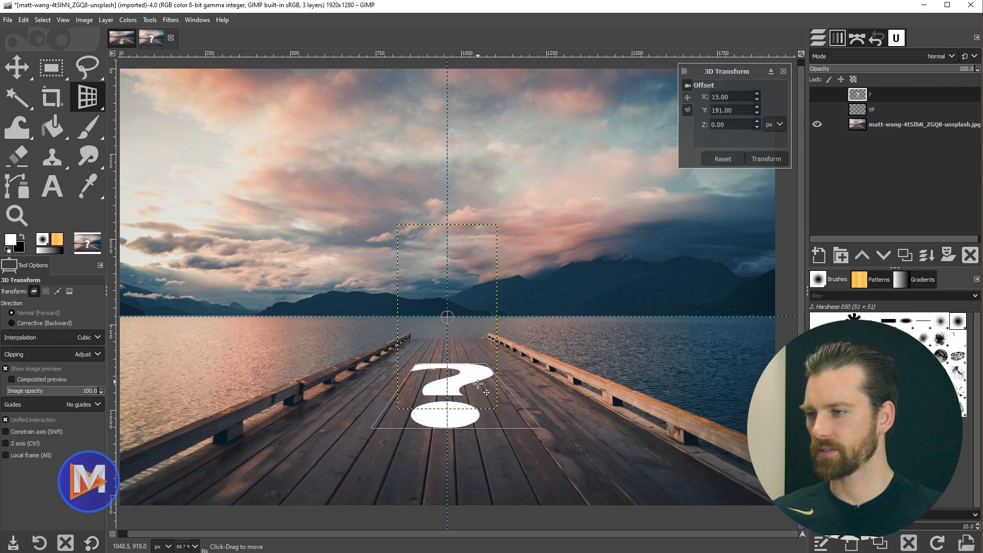
drag(479, 382, 492, 414)
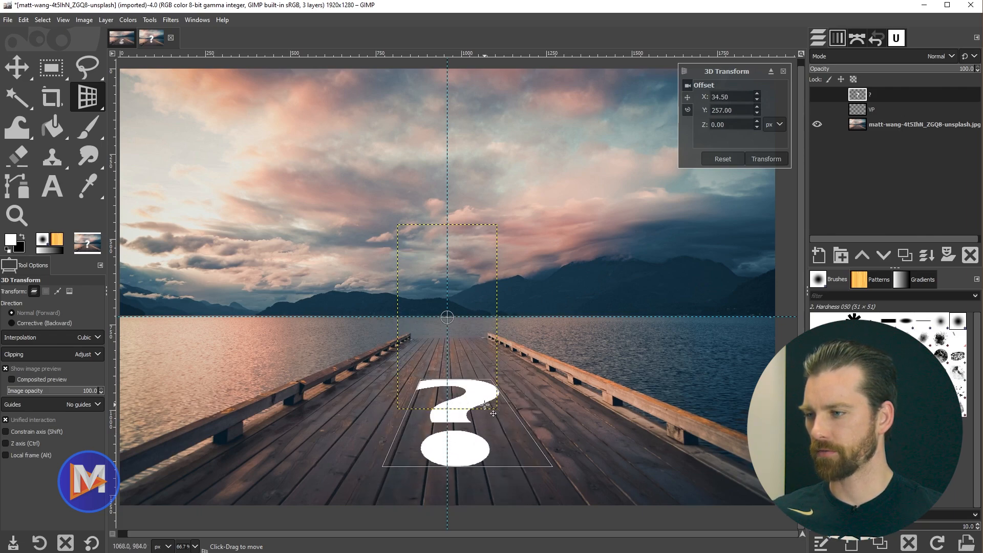
drag(492, 414, 481, 409)
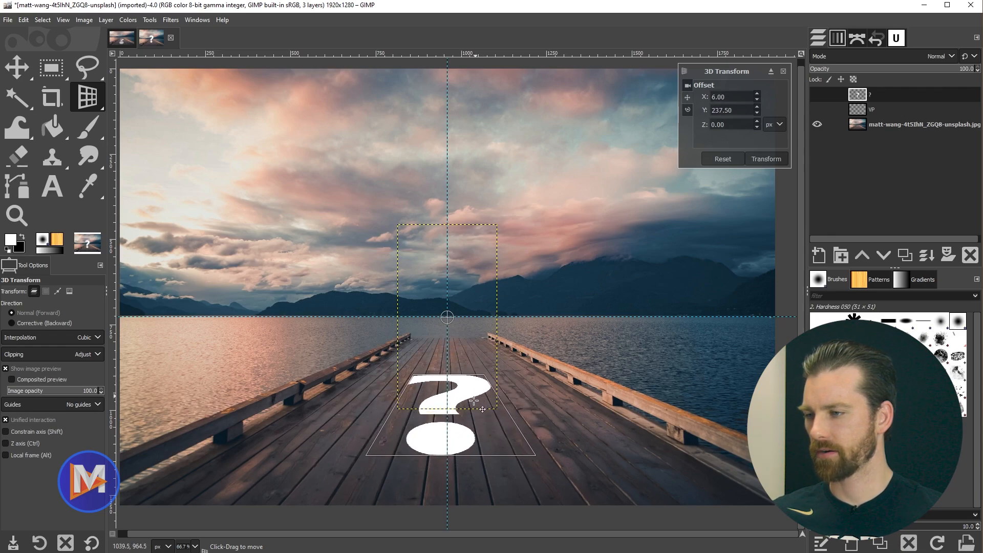
drag(473, 399, 486, 376)
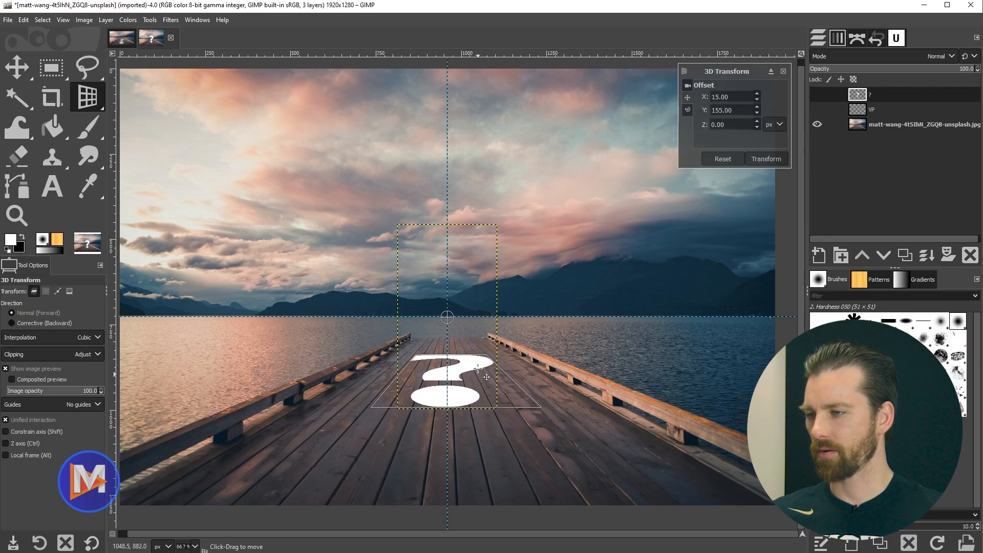
drag(483, 376, 485, 388)
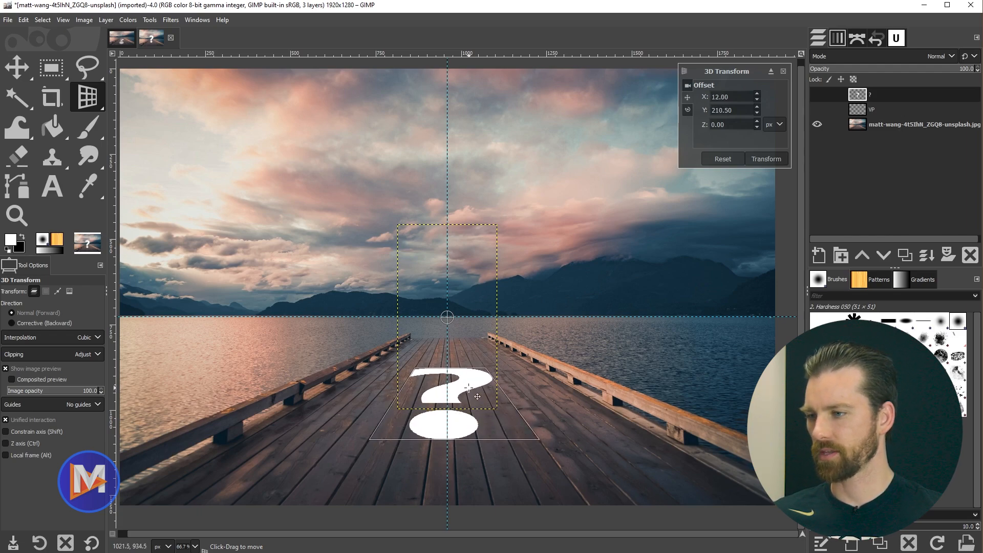
- Enable Z-axis movement and pull the question mark closer to the viewer
click(6, 443)
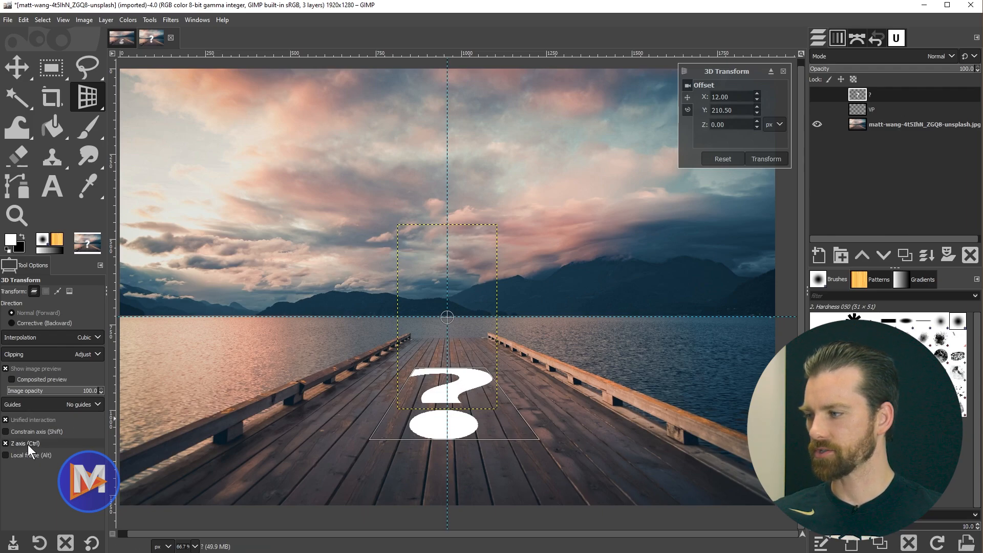
drag(447, 317, 391, 404)
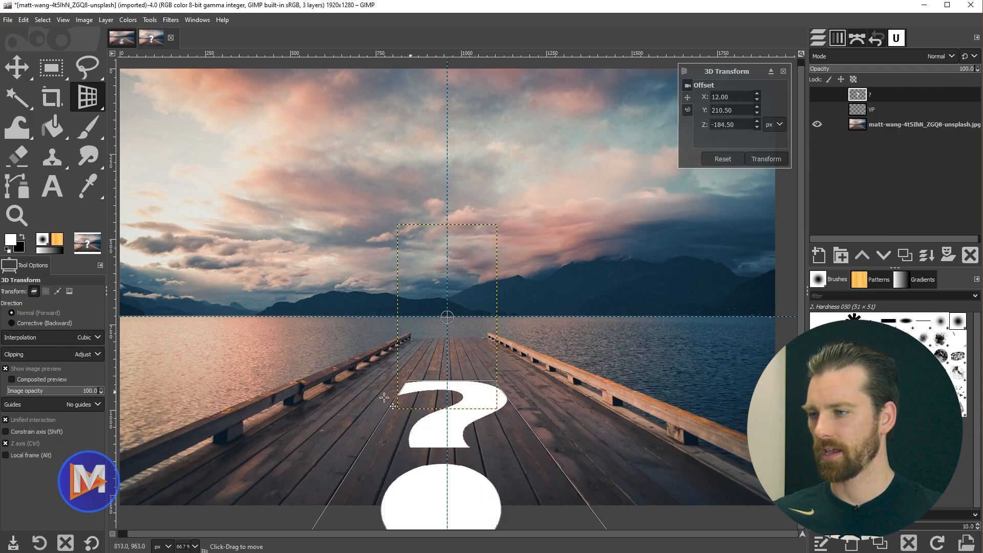
drag(391, 404, 338, 408)
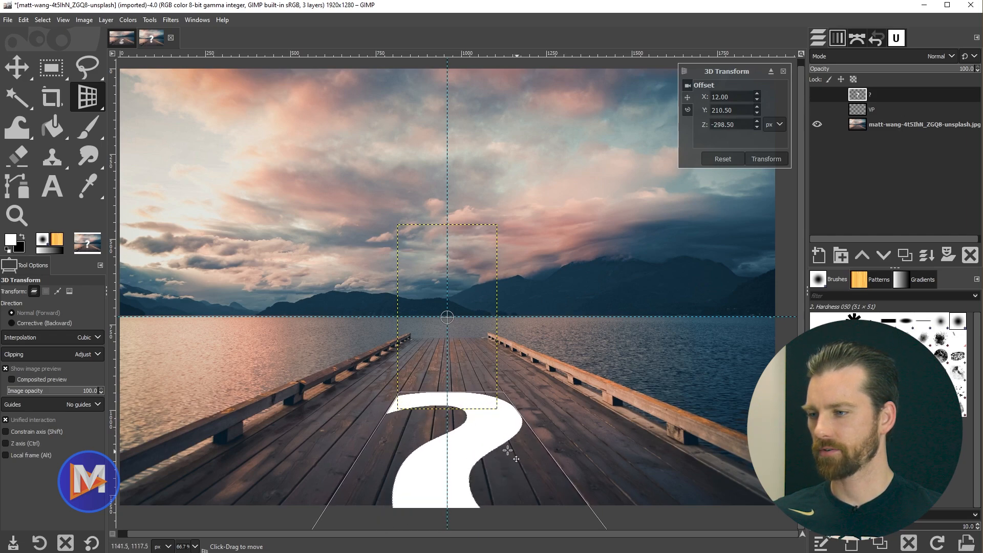
mouse_move(474, 462)
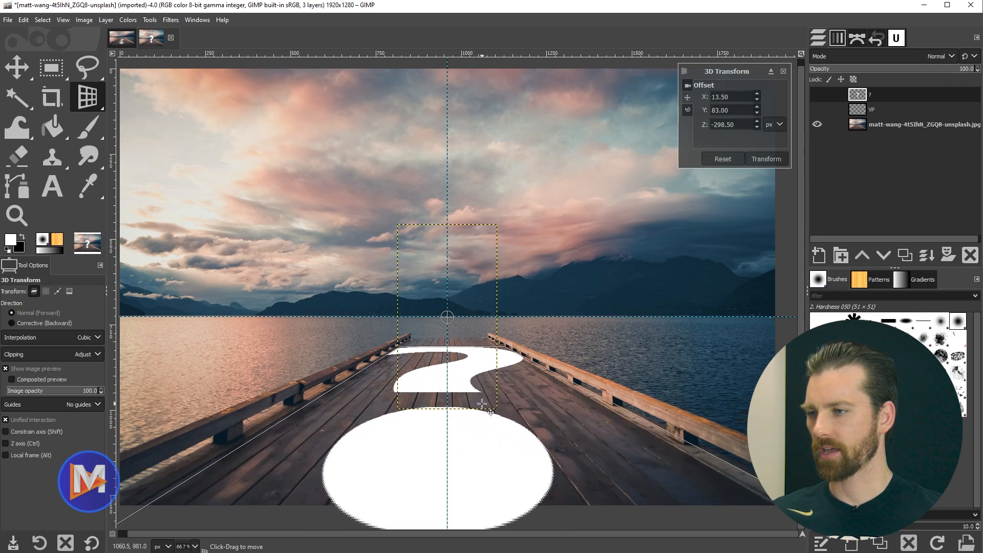
- Centre the question mark on the pier and commit the 3D transform
drag(482, 411, 491, 431)
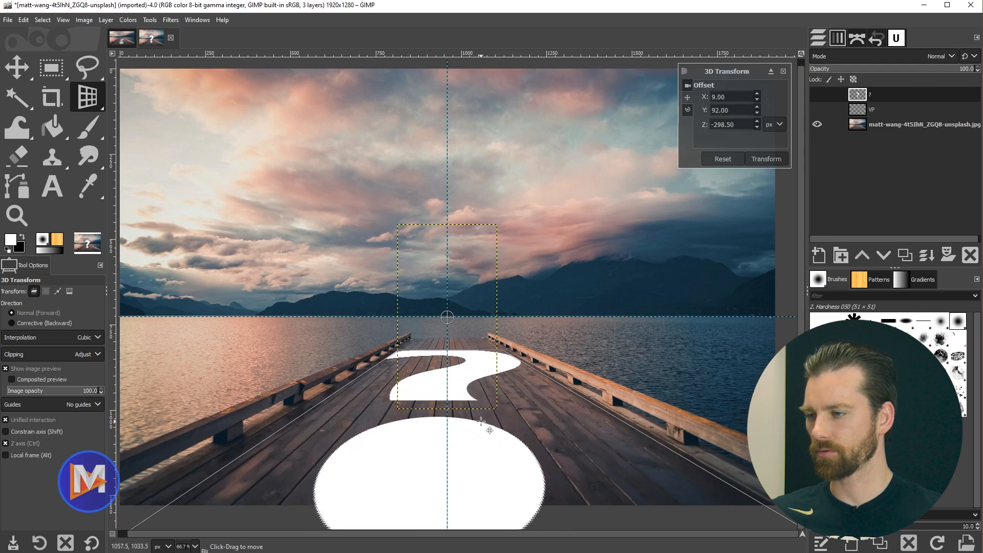
drag(483, 420, 514, 426)
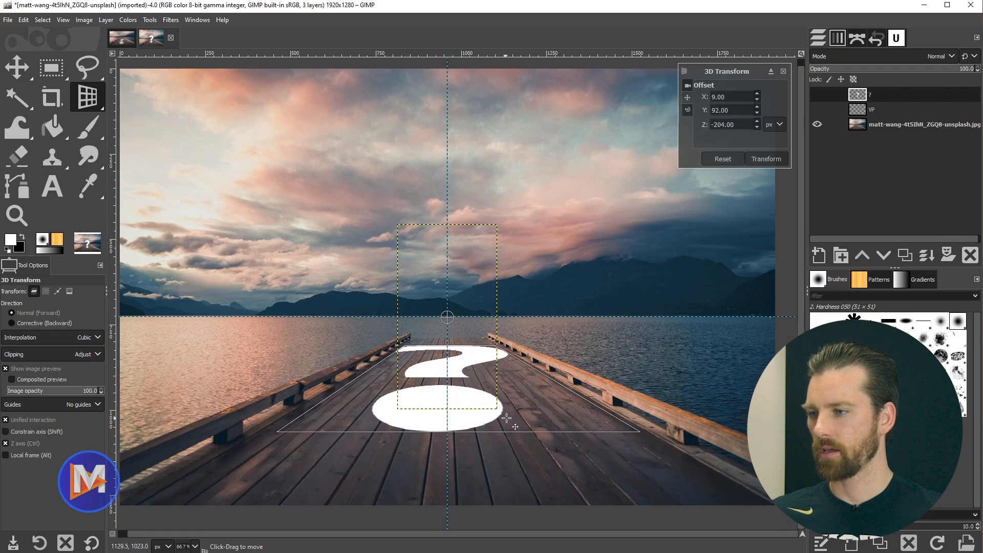
drag(513, 426, 485, 423)
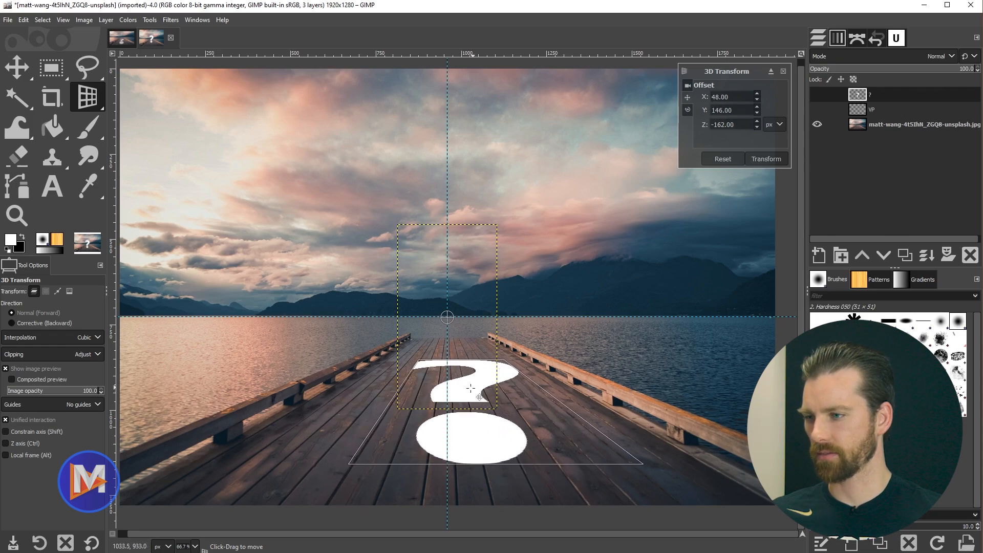
drag(476, 392, 467, 398)
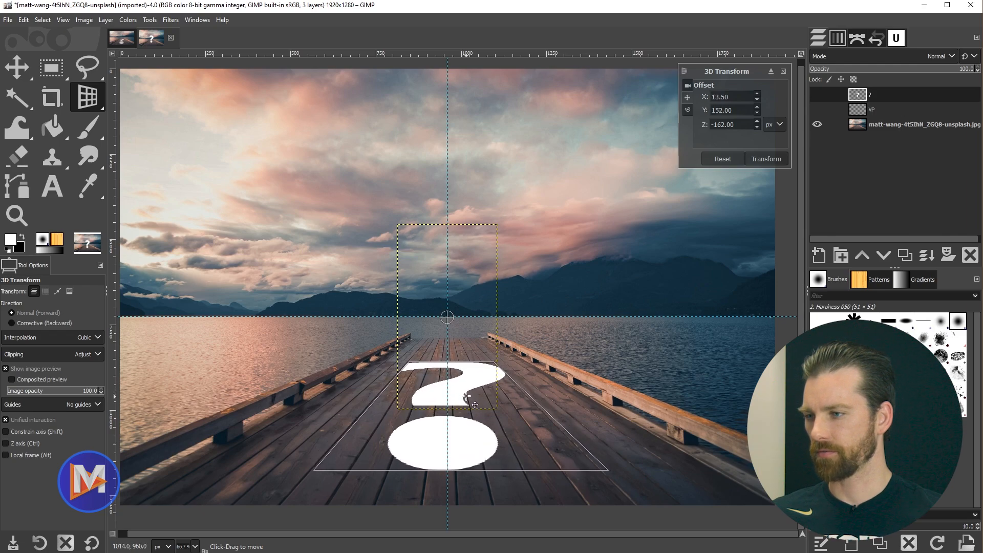
drag(466, 398, 465, 396)
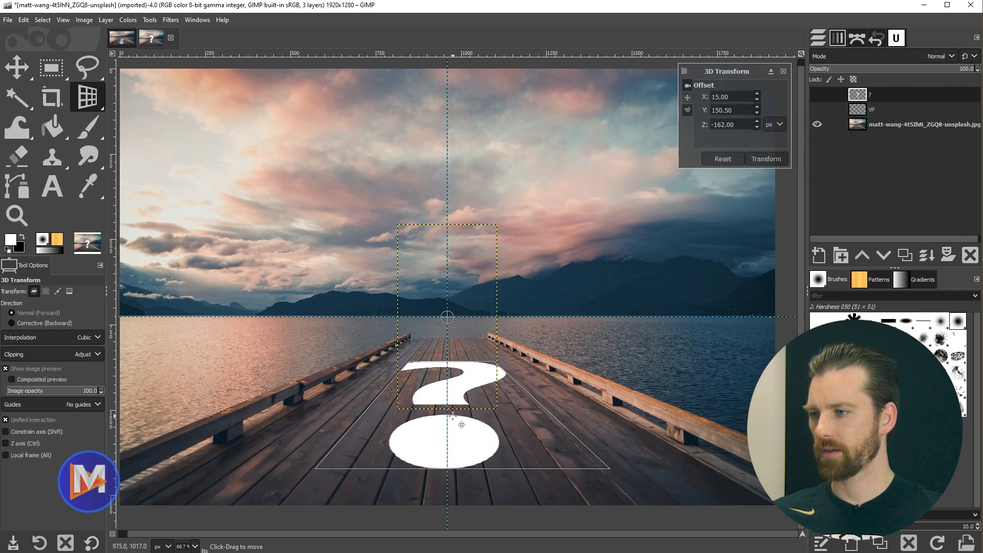
click(766, 158)
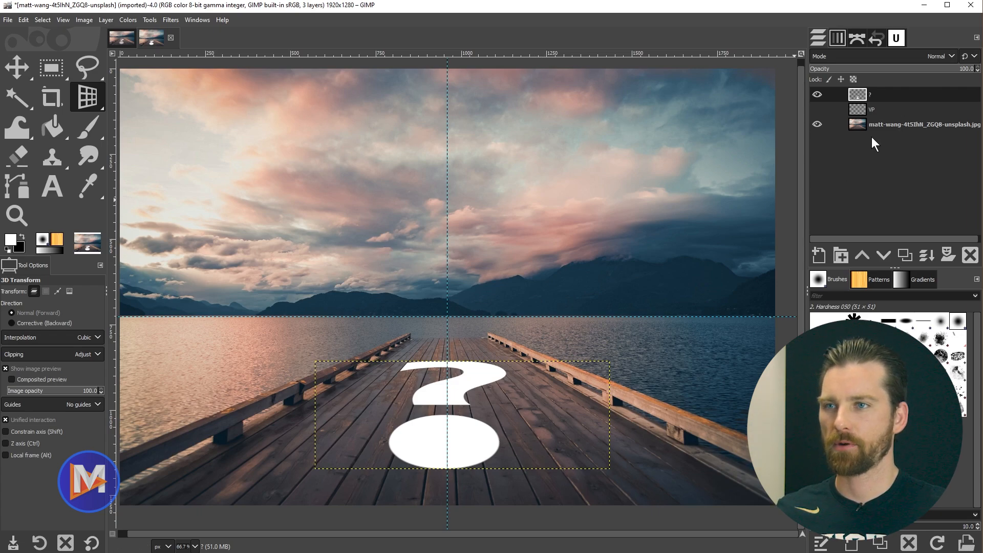
- Select the pier photo layer and bring up the Layer menu to duplicate it
click(925, 124)
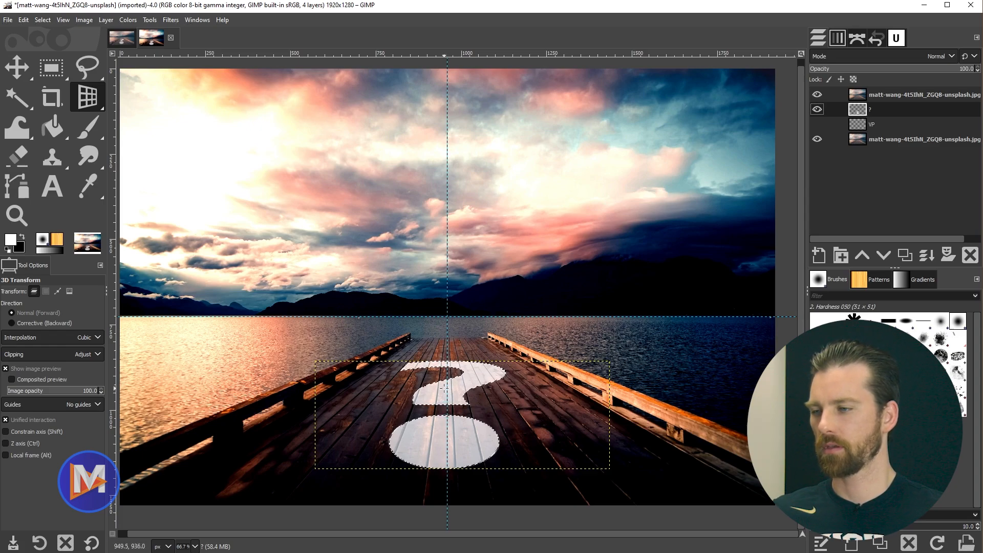
click(105, 20)
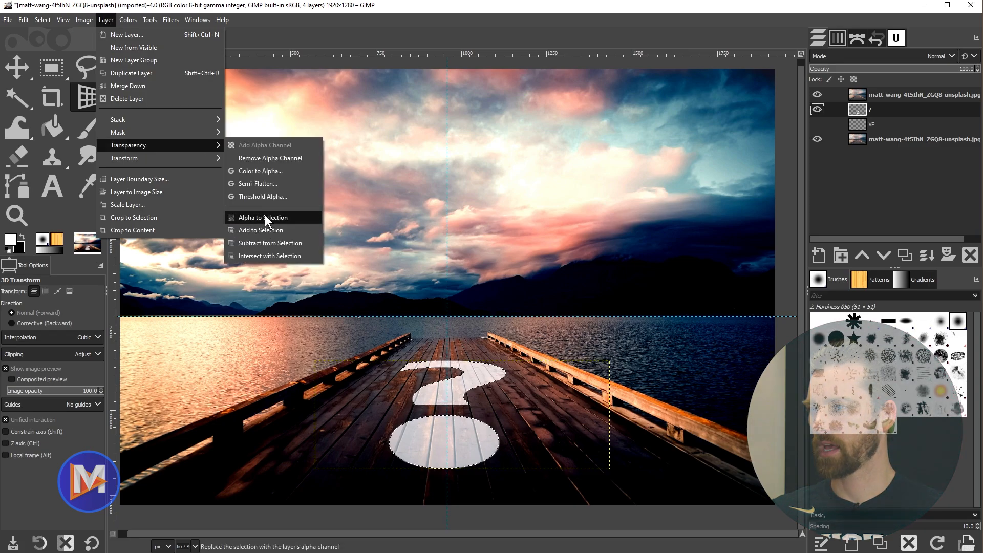
- Add a Selection-initialized layer mask to the top pier copy, confining it to the question mark
click(262, 217)
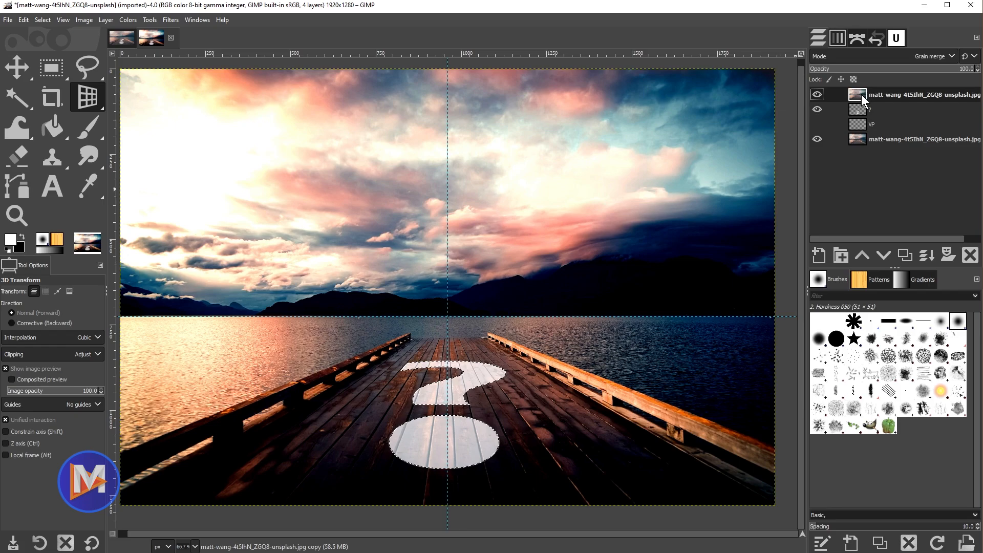
right_click(867, 95)
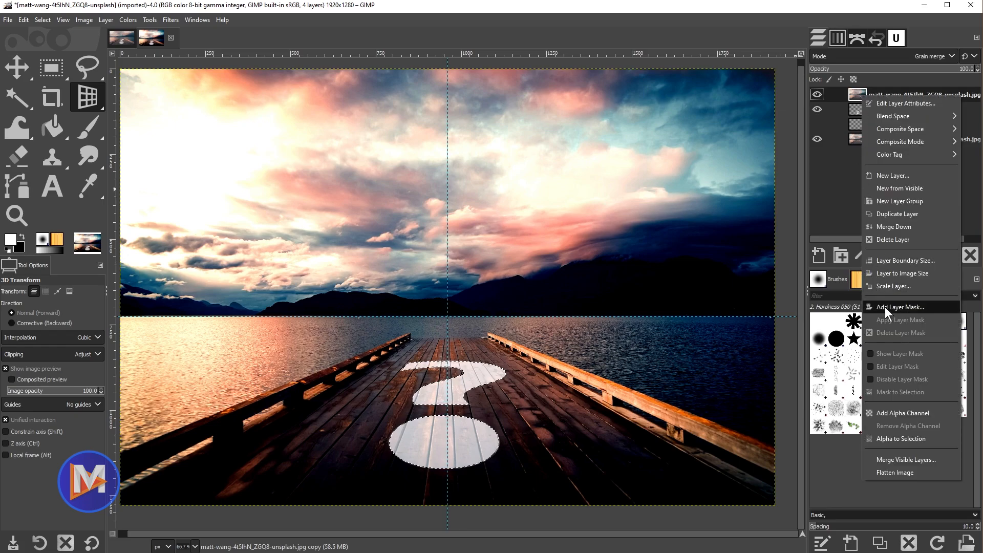
click(900, 307)
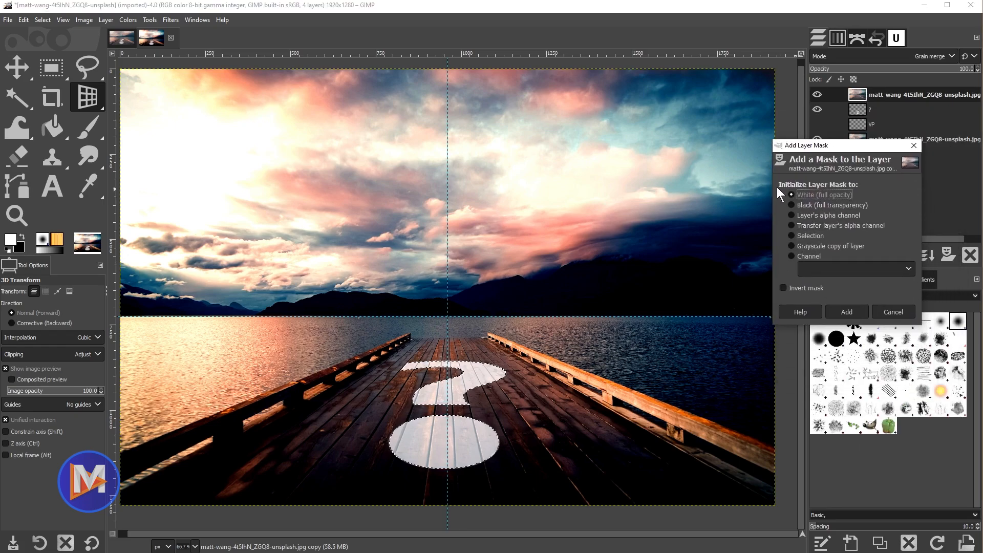
click(791, 235)
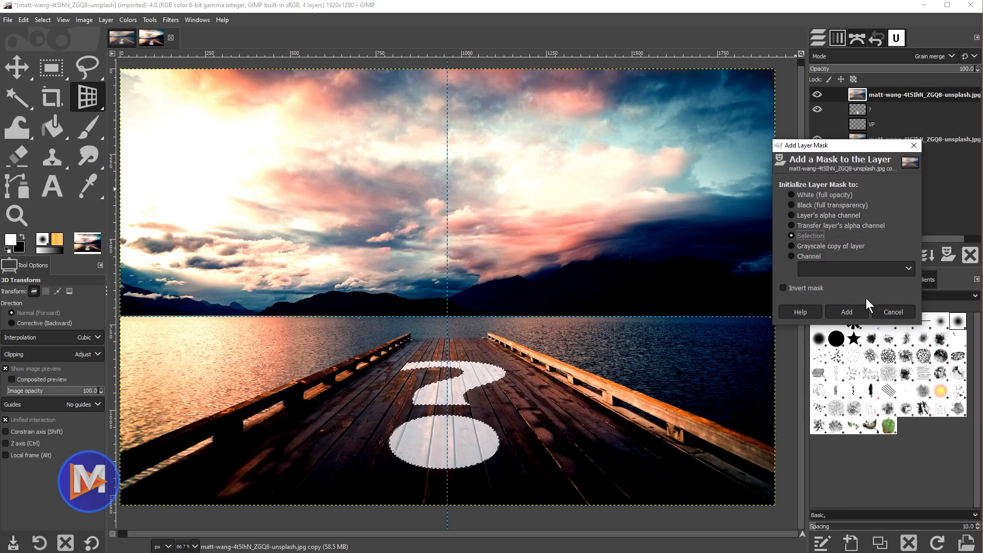
click(846, 312)
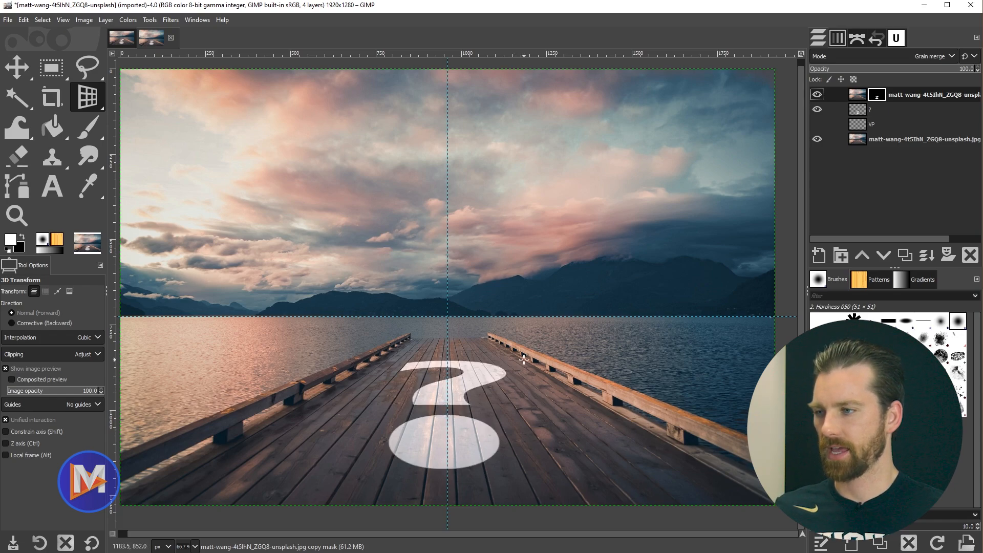
mouse_move(406, 443)
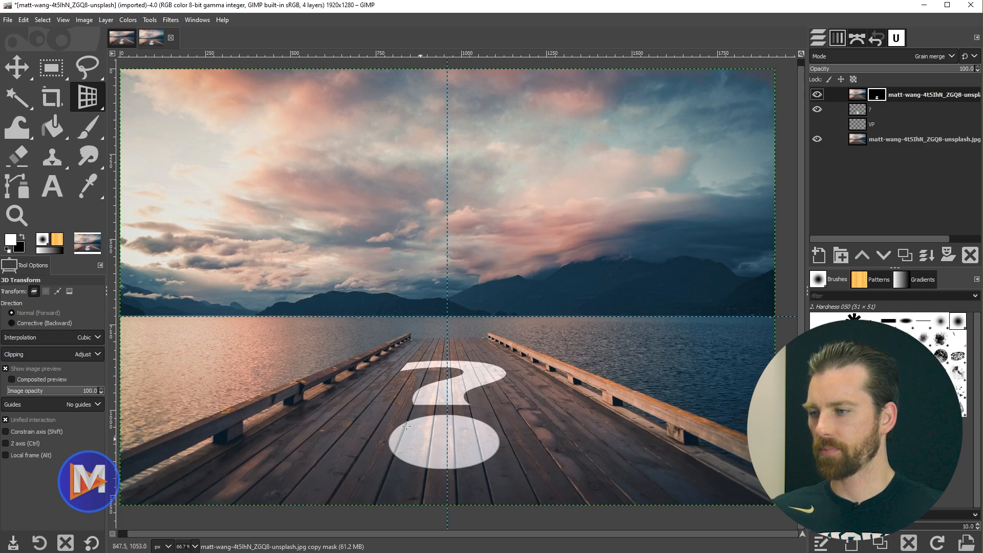
mouse_move(429, 444)
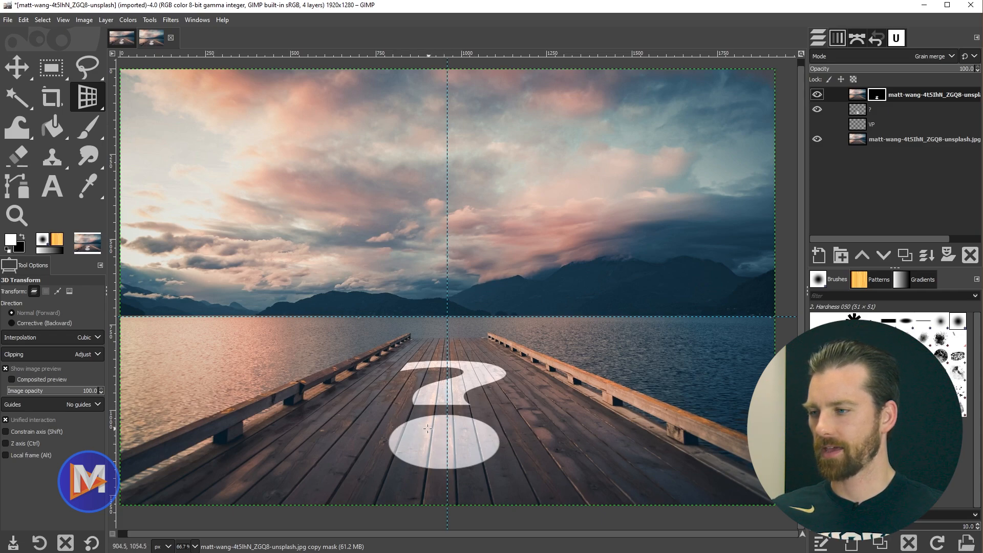
mouse_move(462, 445)
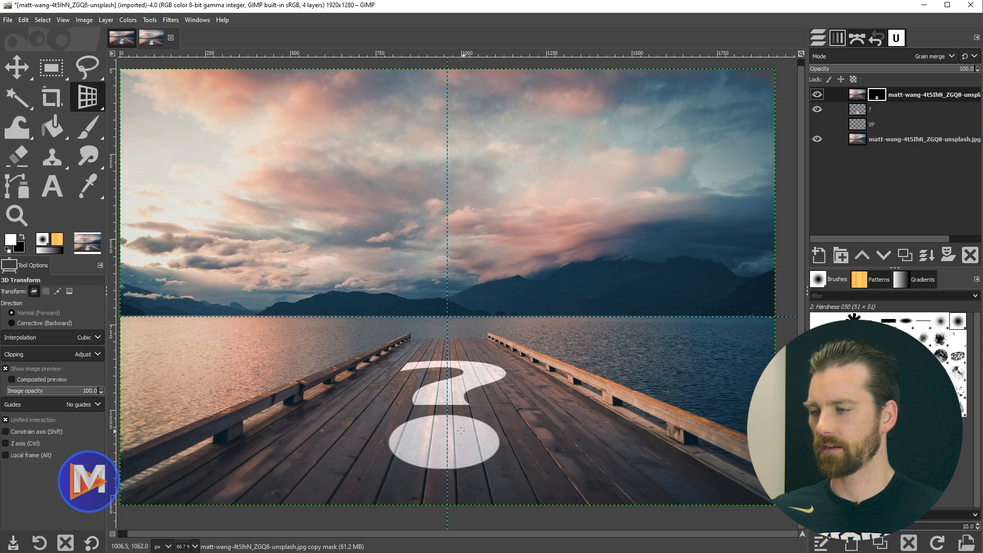
mouse_move(436, 453)
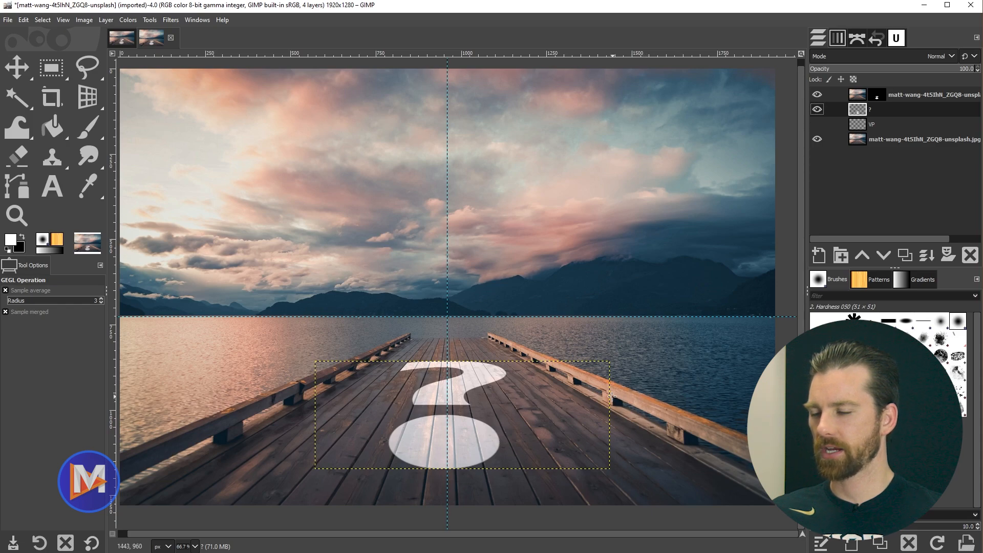
mouse_move(474, 479)
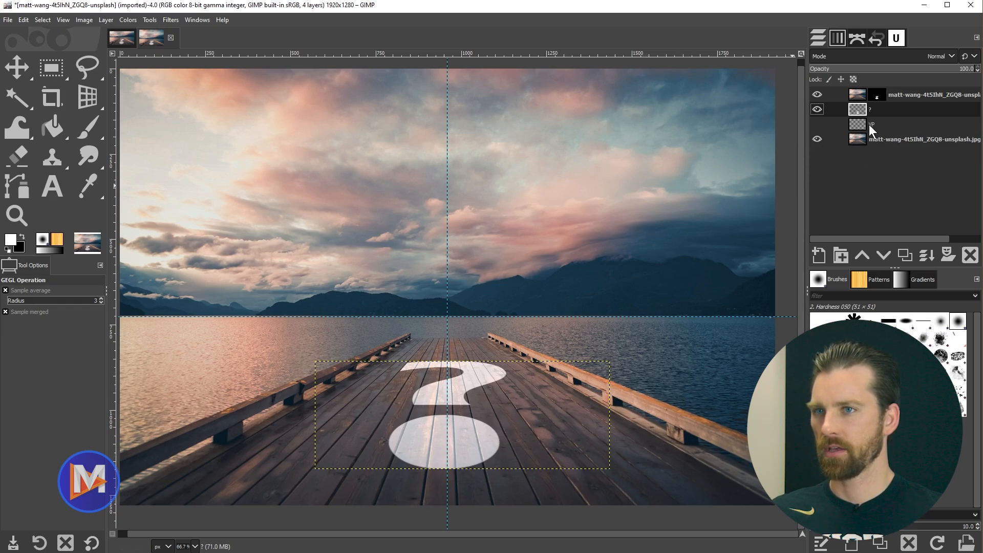
mouse_move(204, 141)
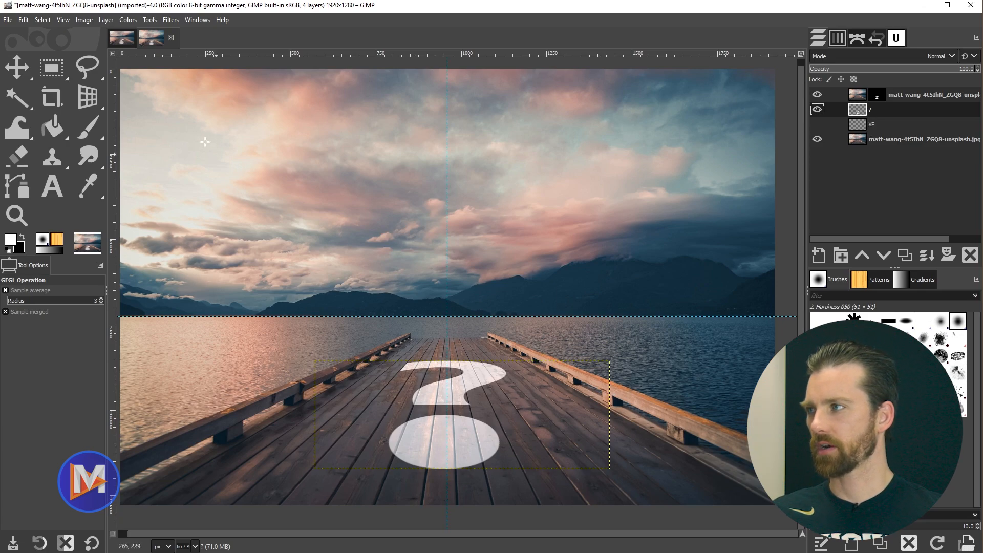
- Expand the question-mark layer's boundary with Layer to Image Size
click(104, 20)
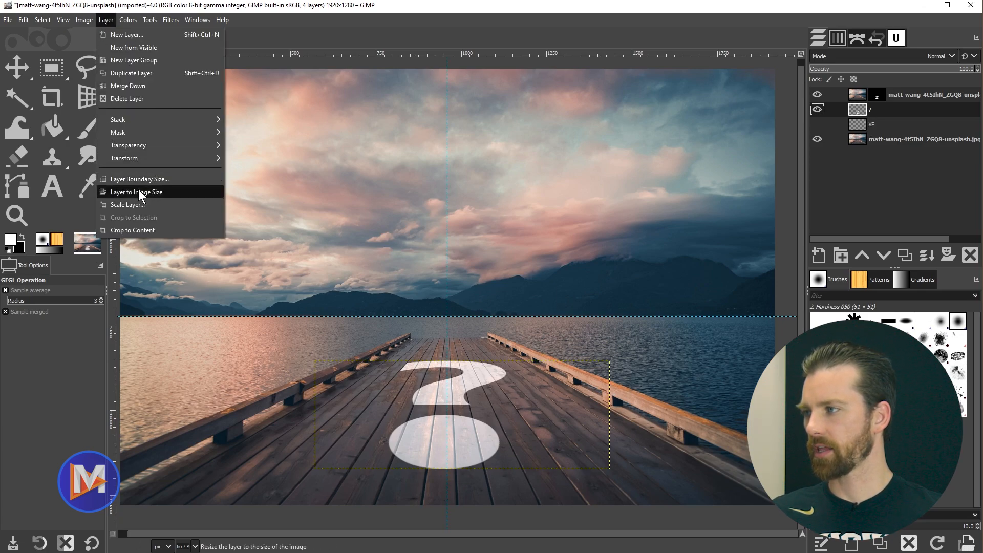
click(136, 192)
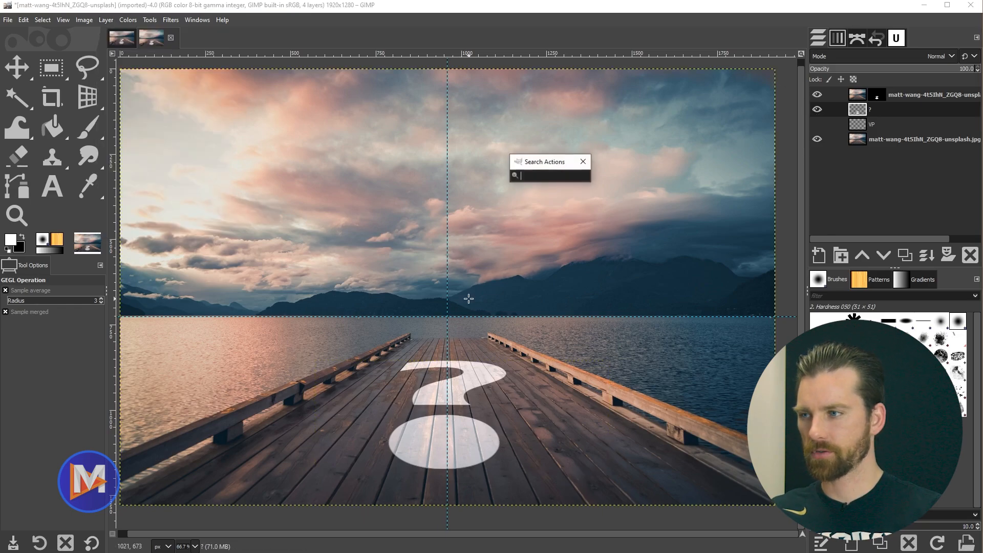
- Apply Bump Map to the question-mark layer, using the pier photo as the auxiliary input
text(bump)
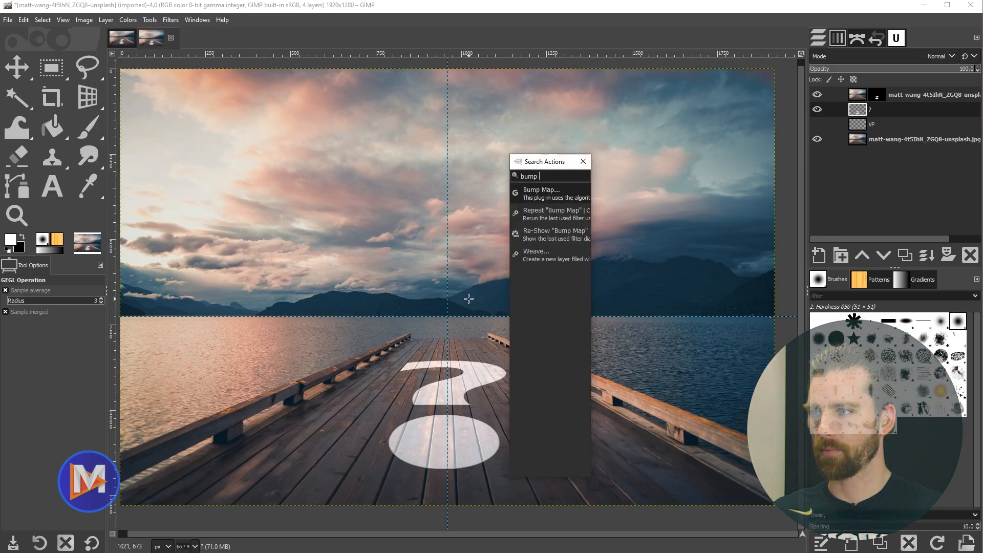
click(540, 190)
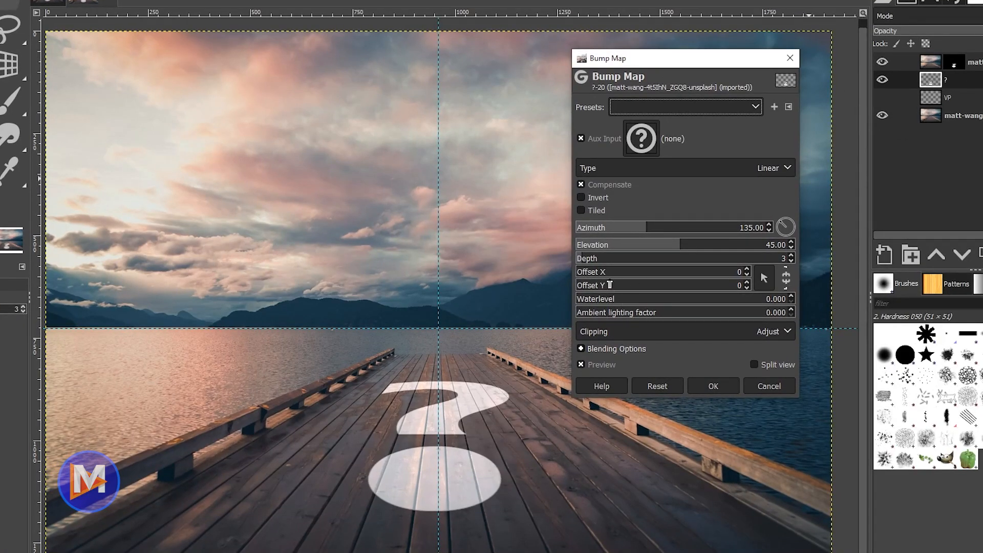
click(641, 138)
text(18)
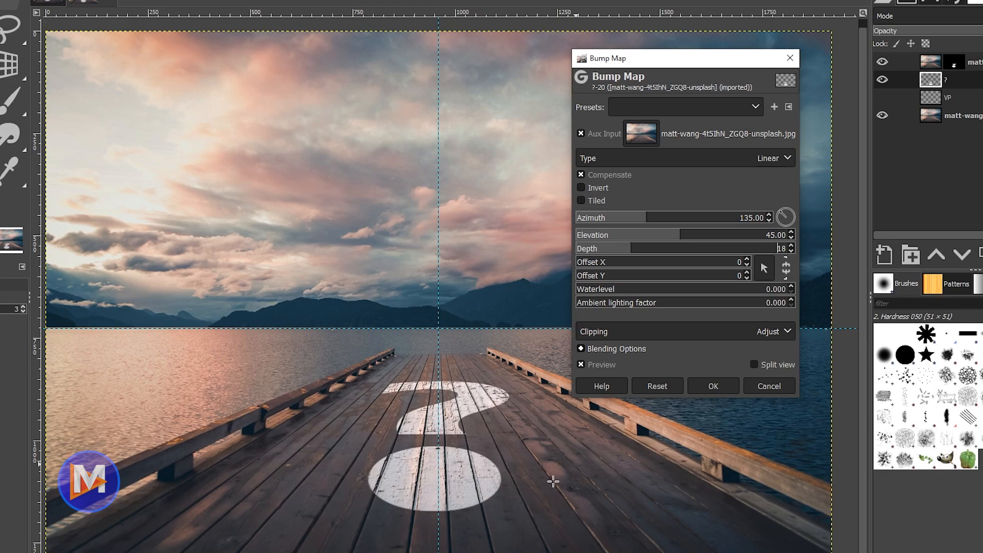
mouse_move(467, 478)
text(15)
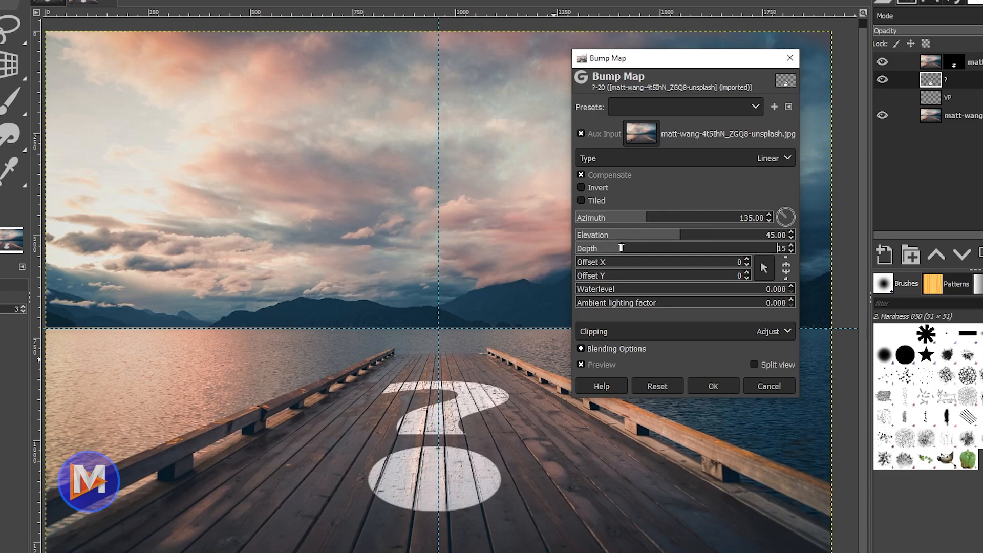
click(790, 251)
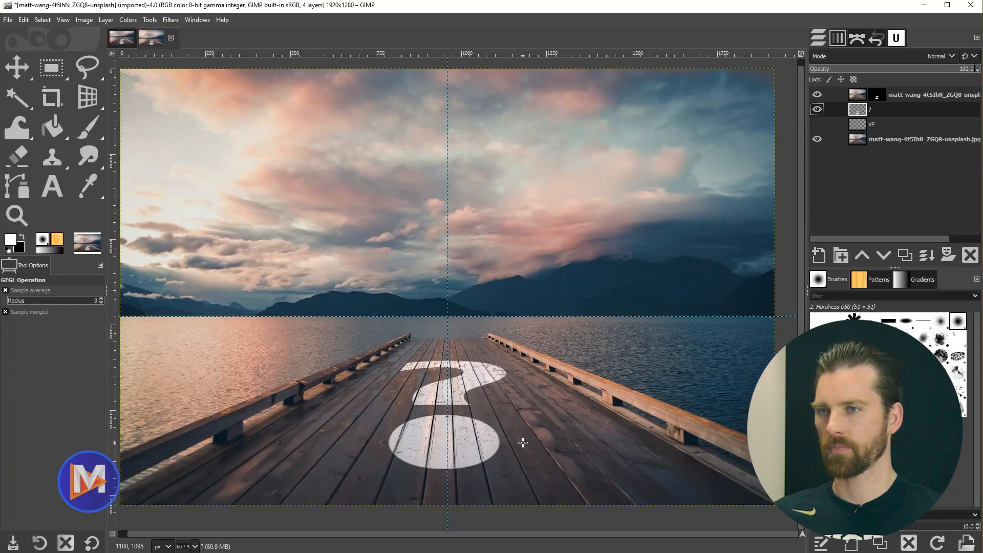
mouse_move(428, 496)
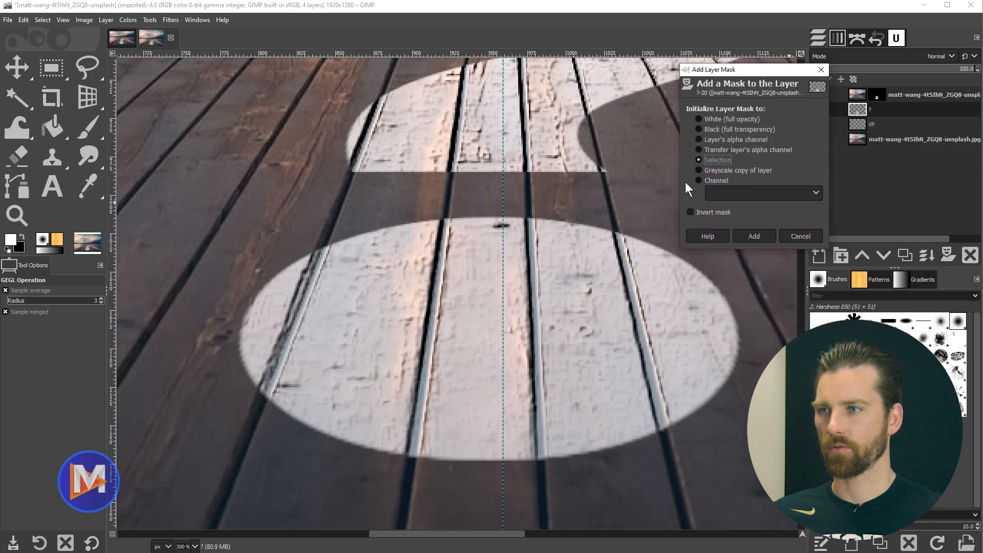
- Add a White (full opacity) layer mask to the question-mark layer and pick the Paintbrush
click(698, 119)
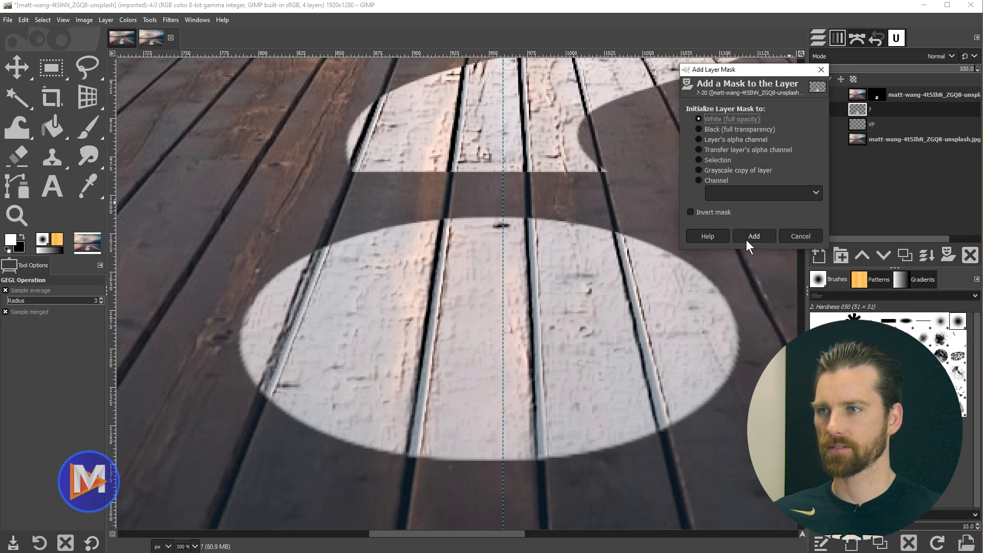
click(754, 236)
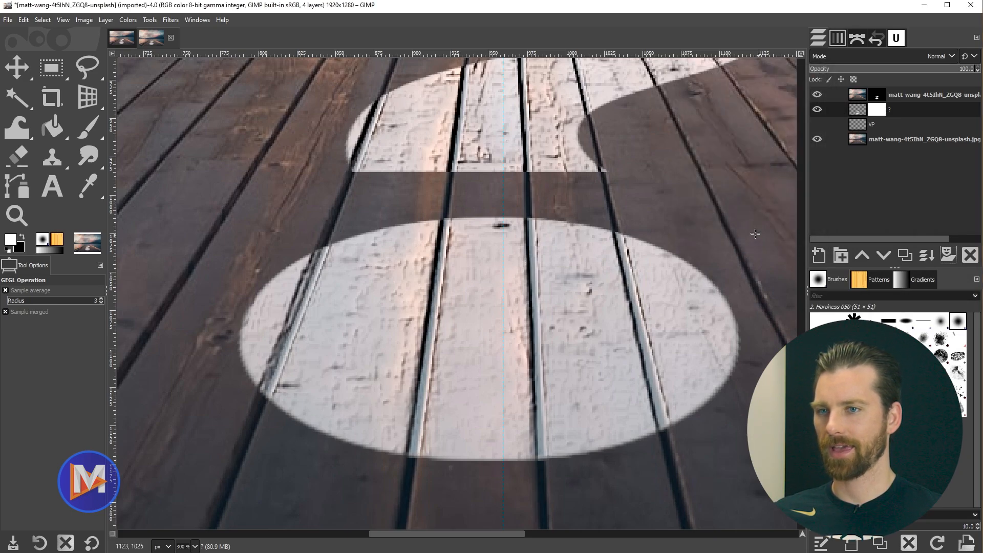
click(86, 126)
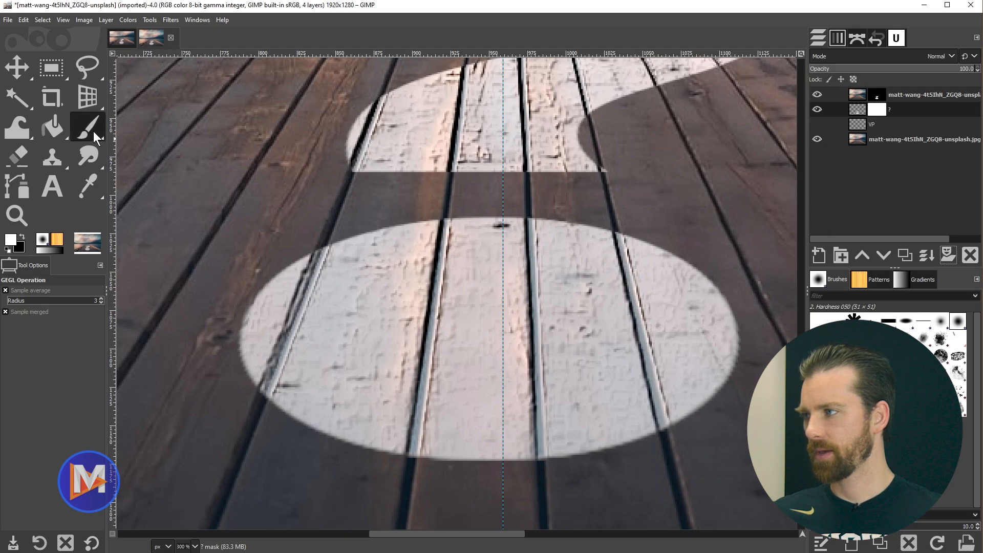
- Make black the foreground colour for painting out the plank gaps
click(87, 127)
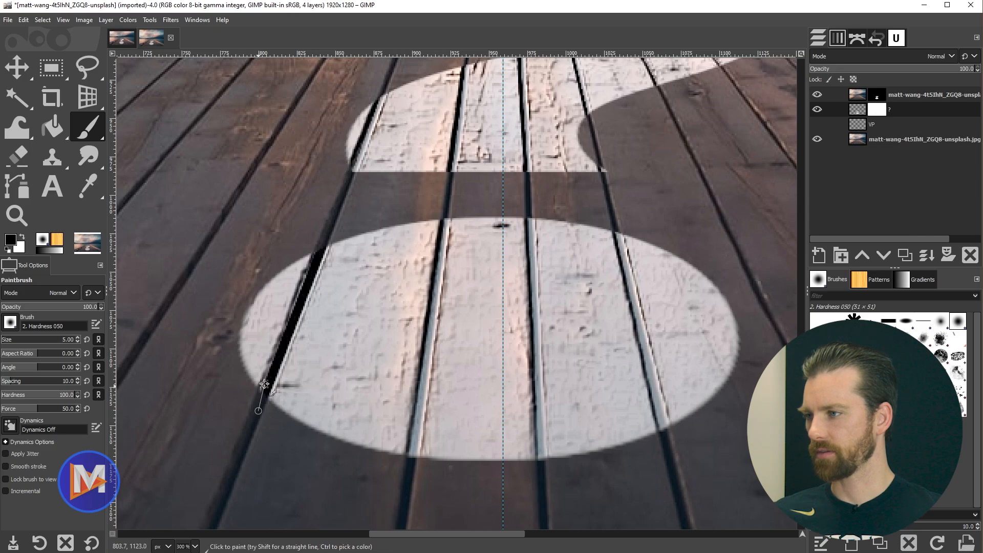
mouse_move(426, 461)
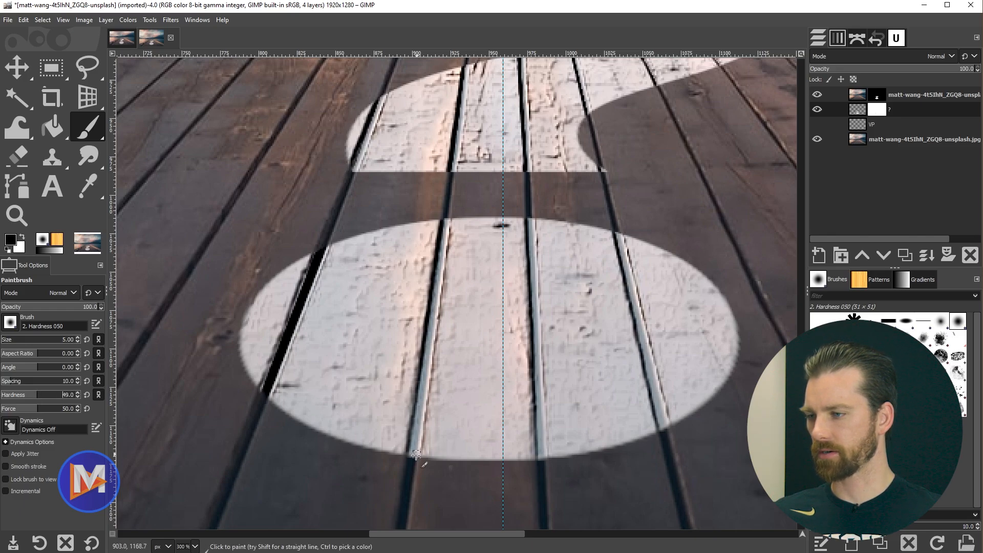
mouse_move(445, 216)
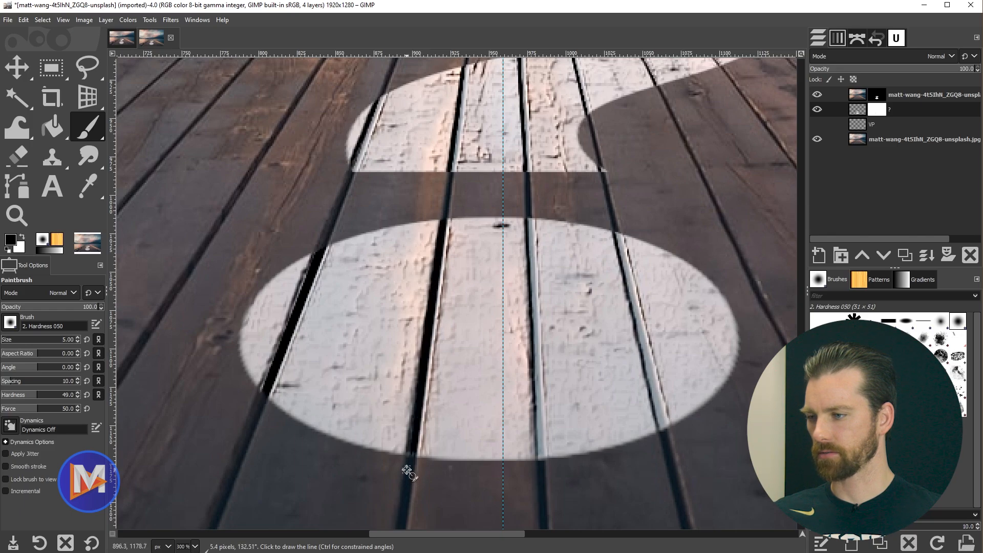
mouse_move(541, 495)
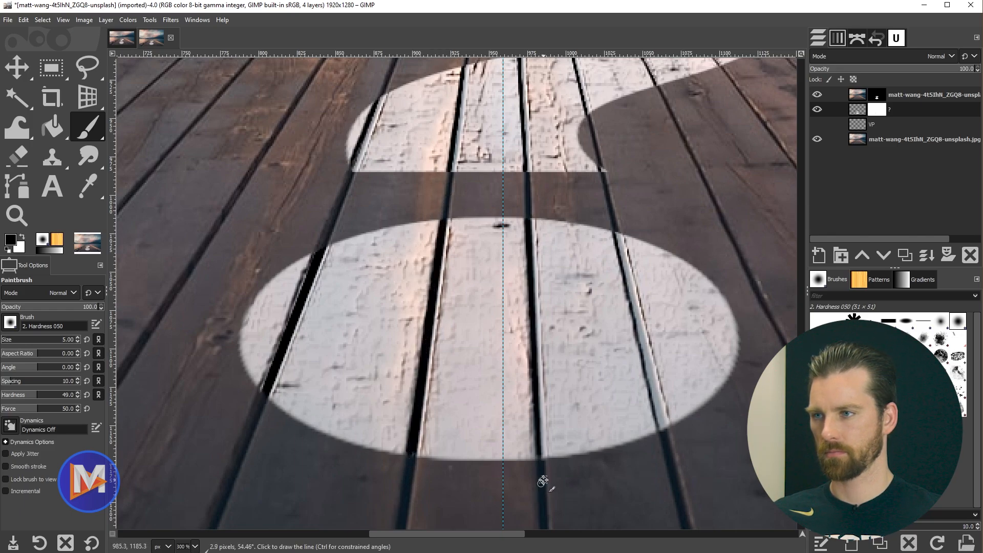